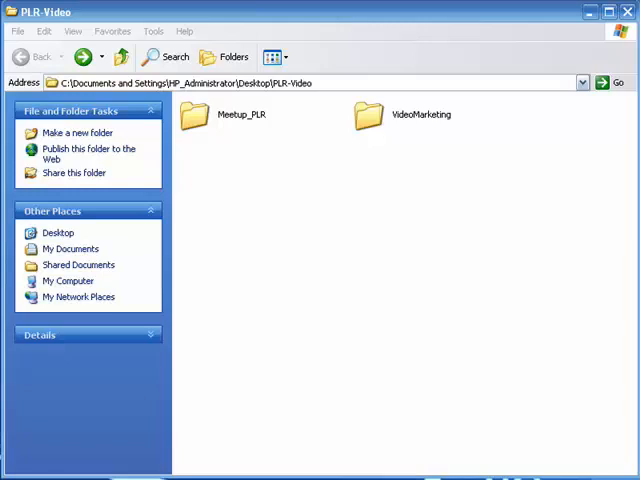
pyautogui.moveTo(472, 368)
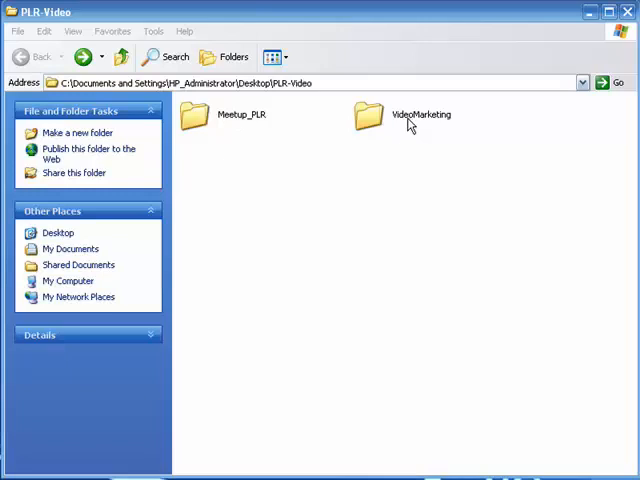
# Open the VideoMarketing folder inside PLR-Video.
pyautogui.doubleClick(420, 114)
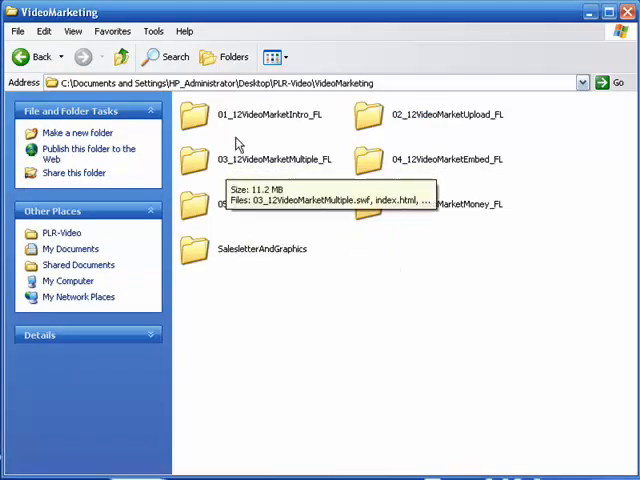
# Open the 01_12VideoMarketIntro_FL folder to see its Flash video, index.html, XML and script files.
pyautogui.doubleClick(264, 112)
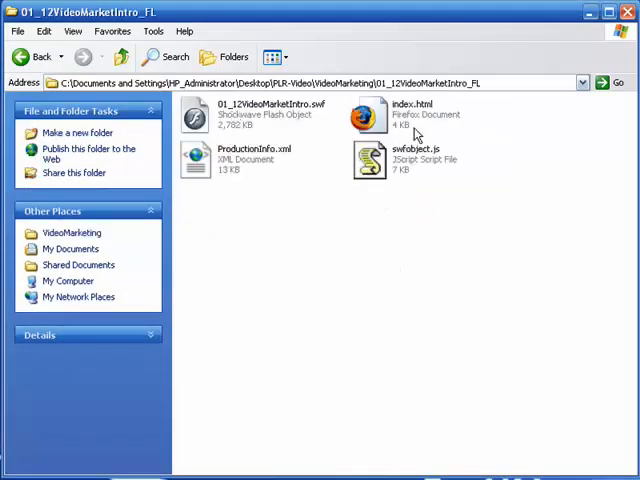
pyautogui.moveTo(390, 164)
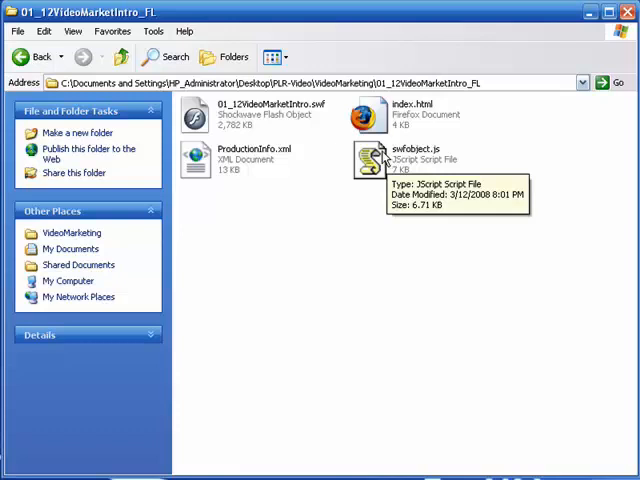
pyautogui.moveTo(420, 116)
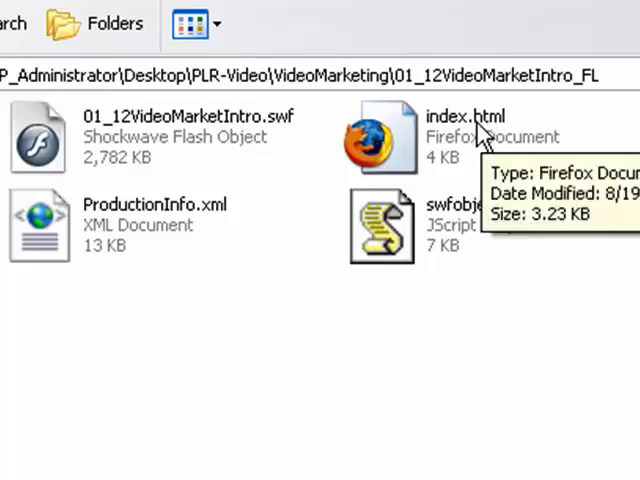
pyautogui.moveTo(500, 136)
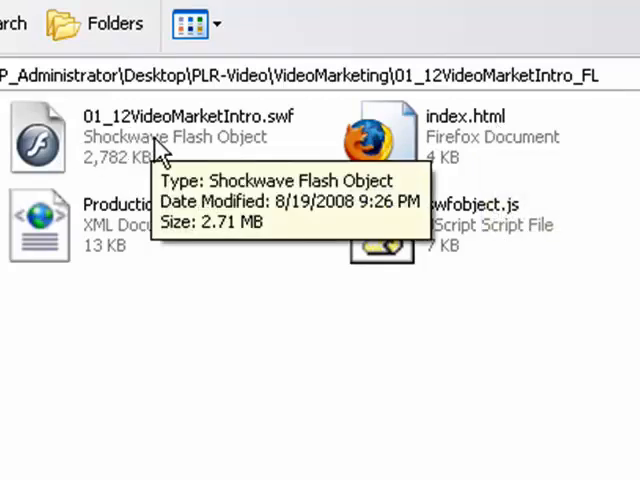
pyautogui.moveTo(190, 150)
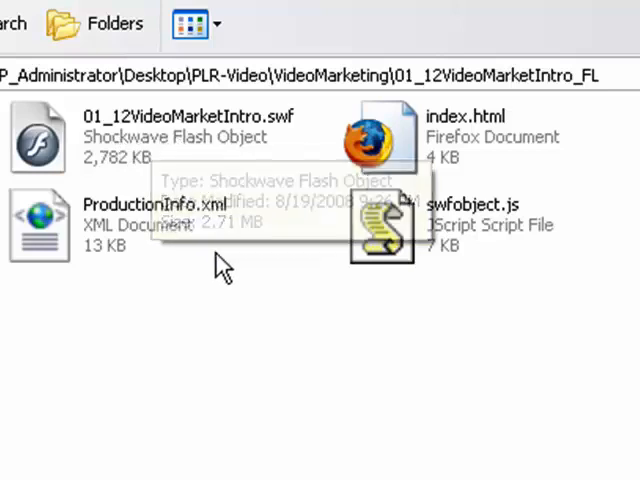
pyautogui.moveTo(72, 282)
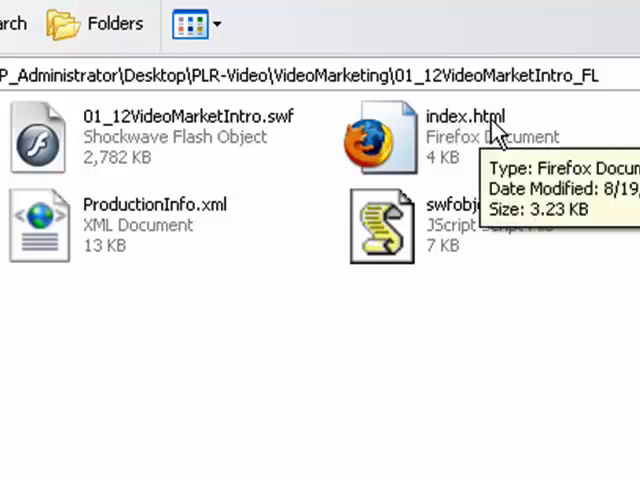
pyautogui.moveTo(320, 280)
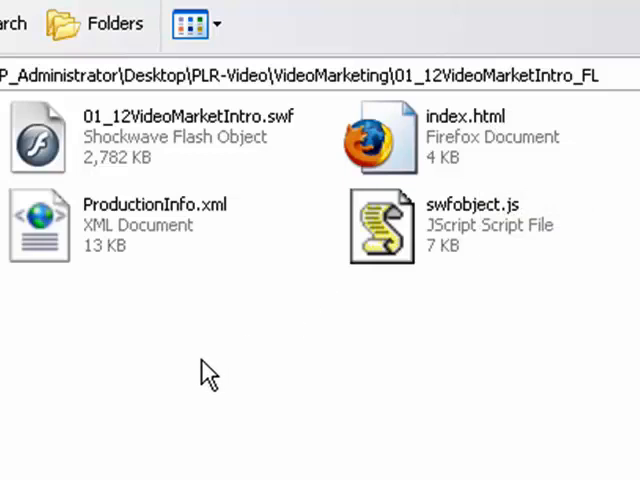
pyautogui.moveTo(252, 378)
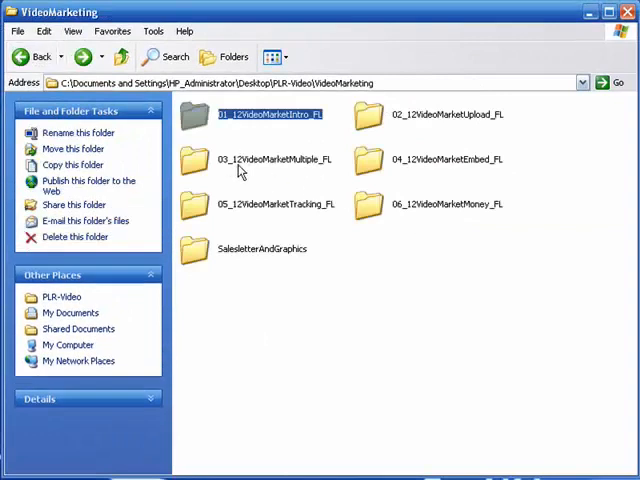
pyautogui.moveTo(270, 160)
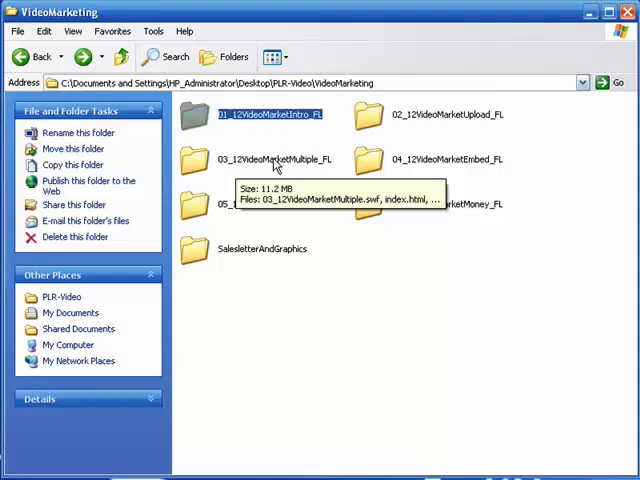
pyautogui.moveTo(484, 174)
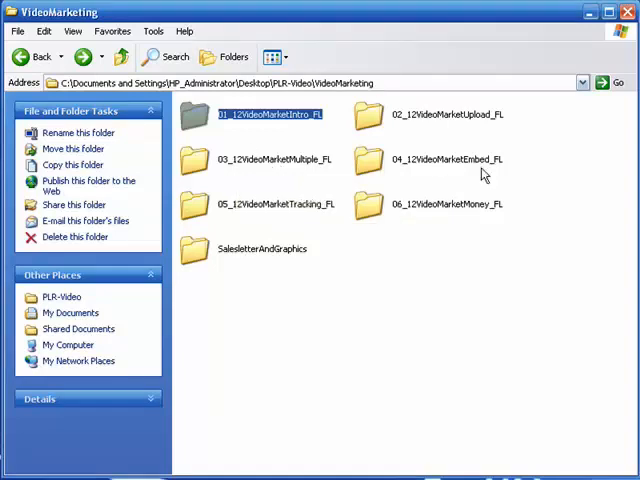
pyautogui.moveTo(428, 190)
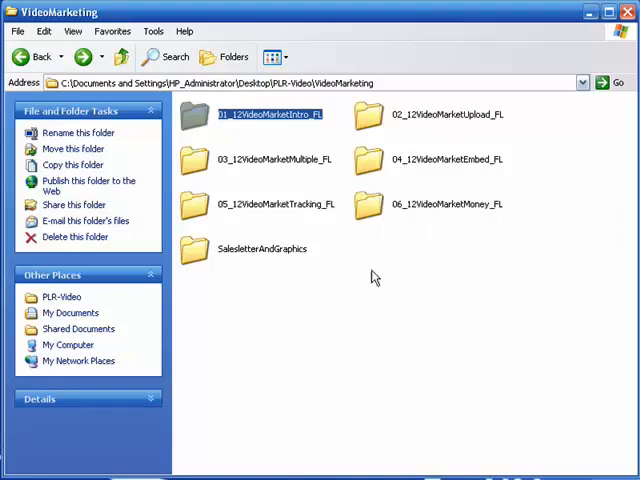
pyautogui.moveTo(420, 300)
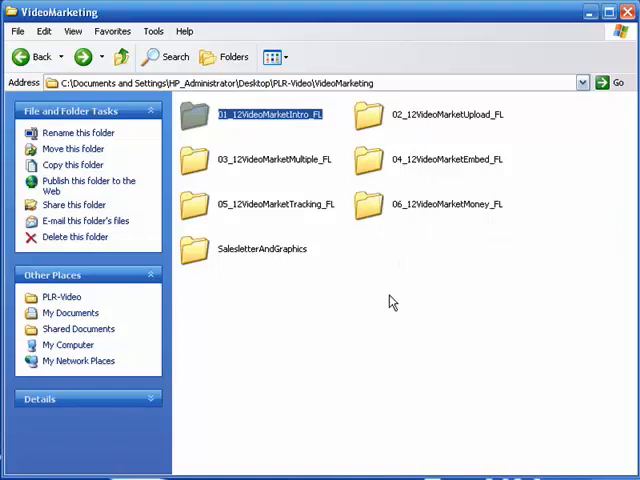
pyautogui.moveTo(332, 328)
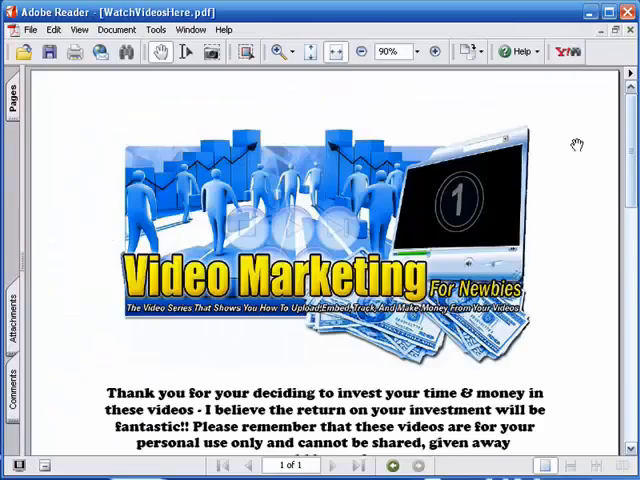
# Scroll WatchVideosHere.pdf past the header to the thank-you text and six Click Here To Watch links.
pyautogui.scroll(-3)
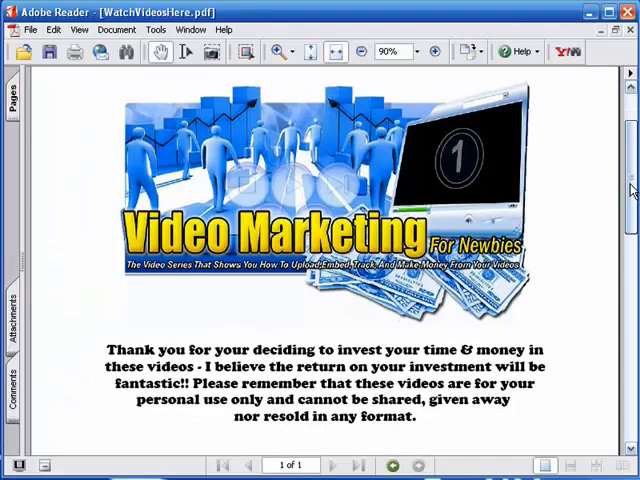
pyautogui.scroll(-3)
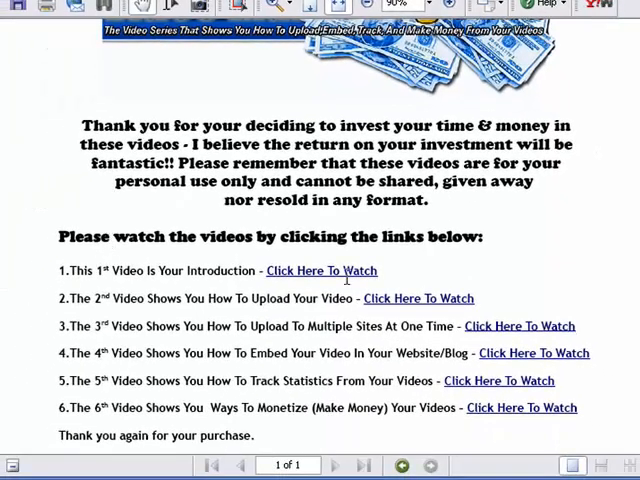
# Scroll down to the John Dough sign-off with its website and email links.
pyautogui.scroll(-3)
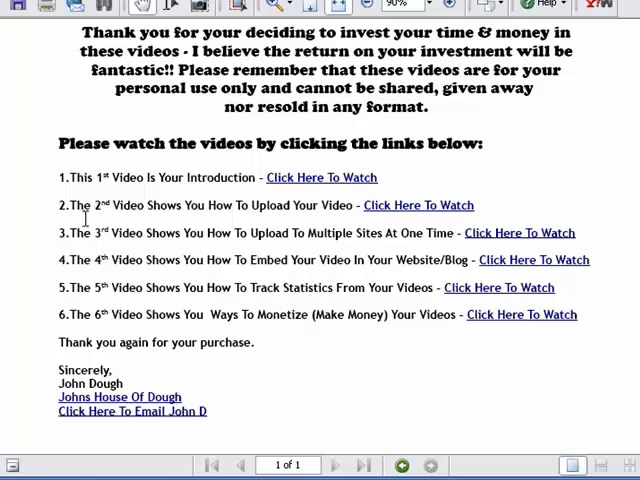
pyautogui.moveTo(252, 250)
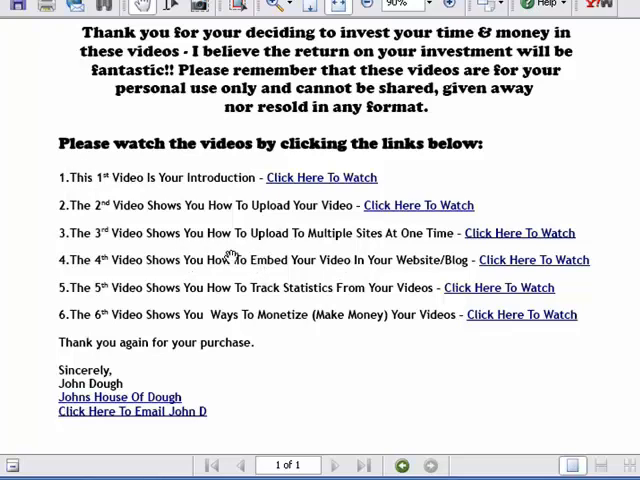
pyautogui.moveTo(320, 176)
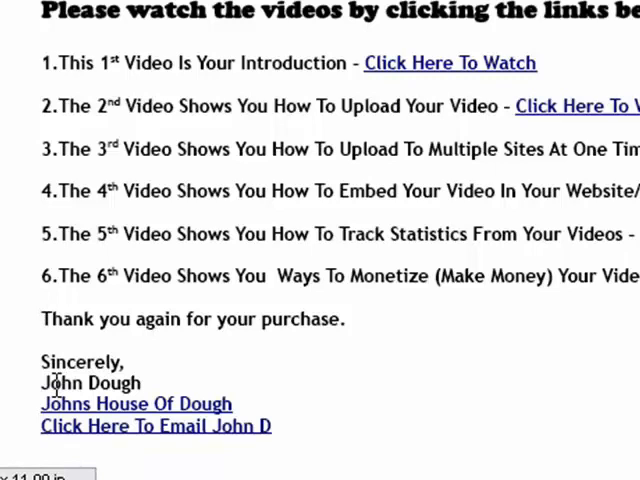
pyautogui.moveTo(164, 424)
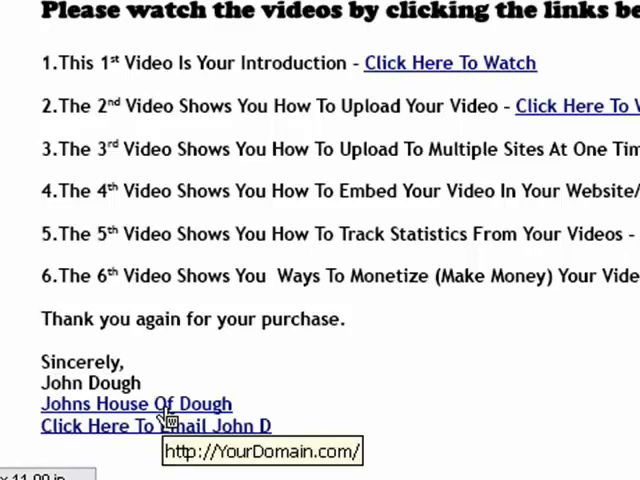
pyautogui.moveTo(68, 444)
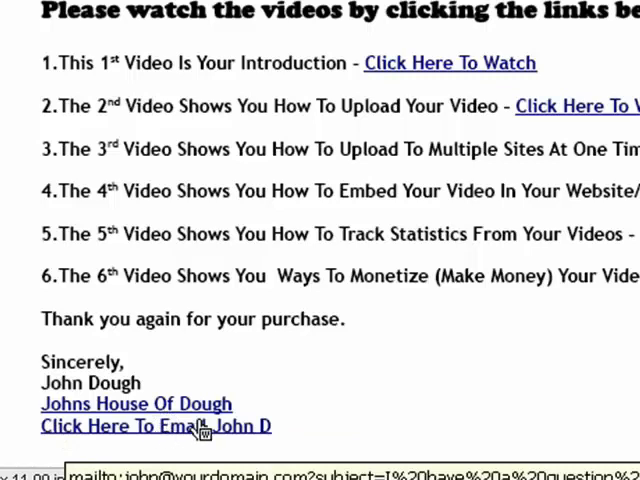
pyautogui.moveTo(412, 320)
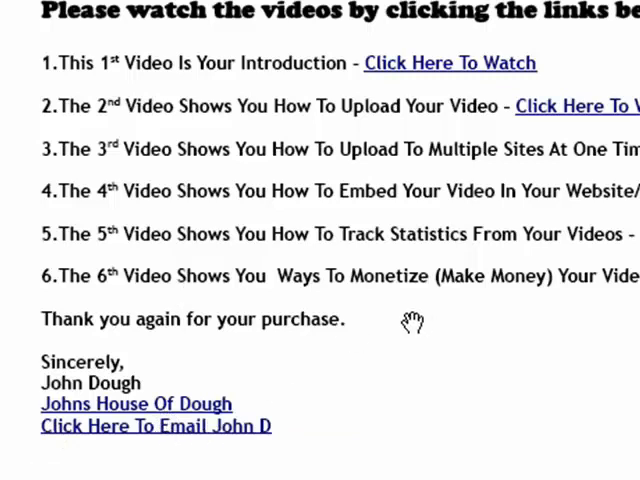
pyautogui.moveTo(448, 136)
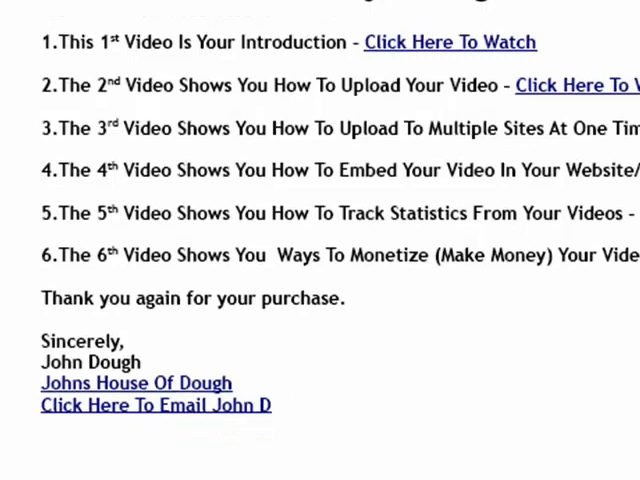
# Scroll to the end of the sample PDF letter to finish reviewing it.
pyautogui.scroll(-3)
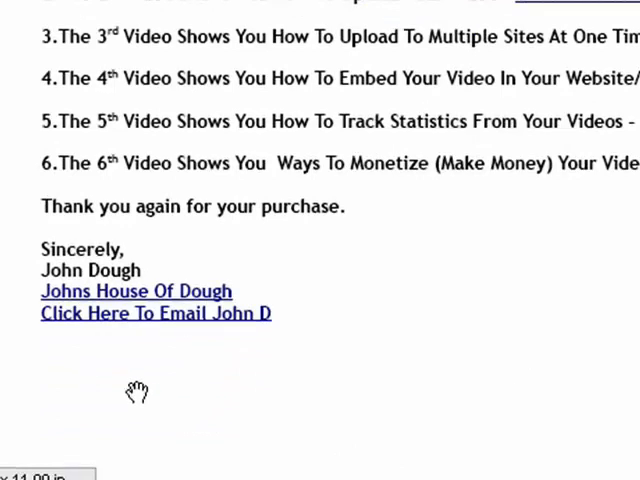
pyautogui.moveTo(444, 244)
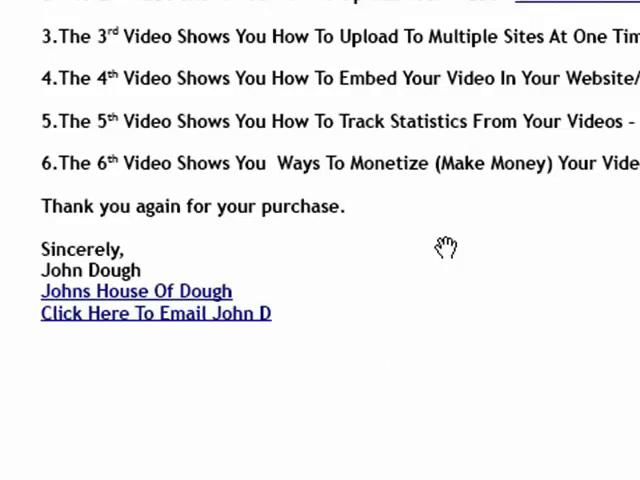
pyautogui.moveTo(358, 348)
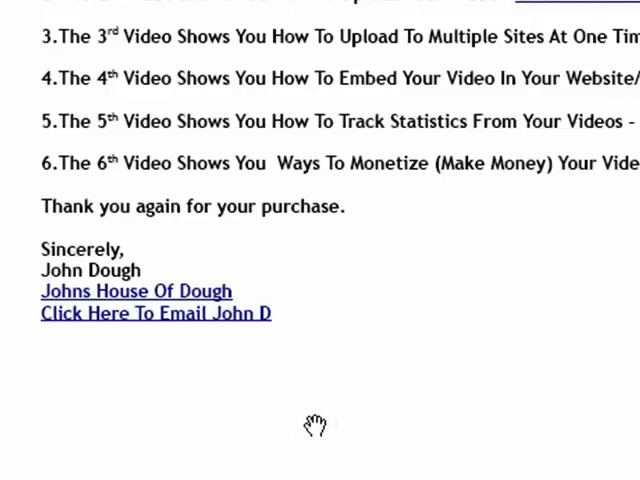
pyautogui.moveTo(408, 438)
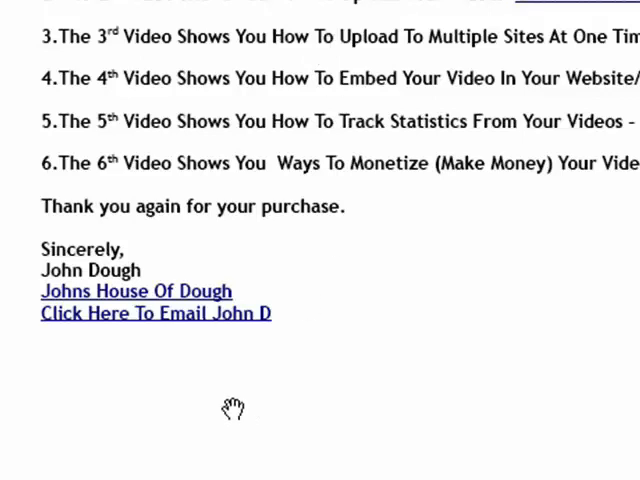
pyautogui.moveTo(244, 436)
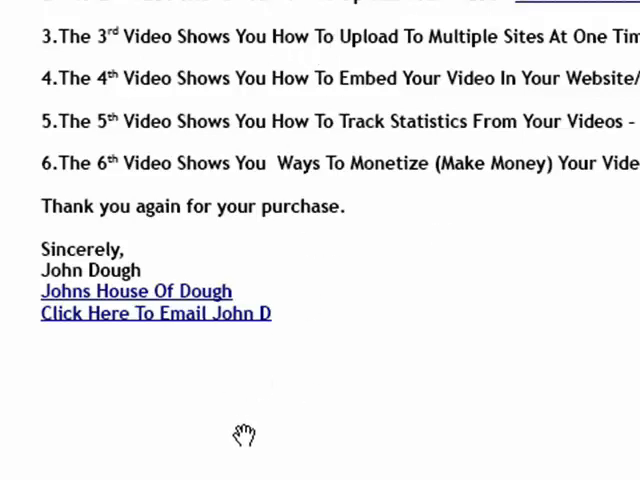
pyautogui.moveTo(322, 430)
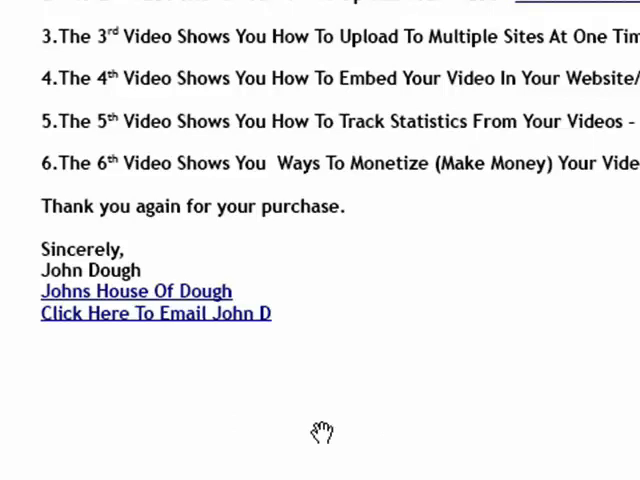
pyautogui.moveTo(316, 426)
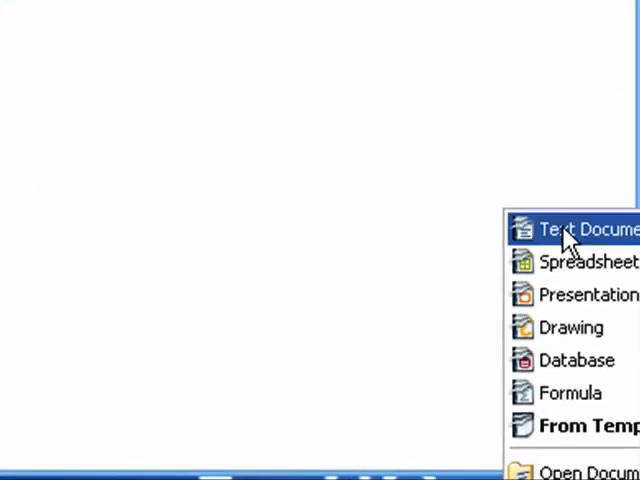
# Start a new Writer text document and begin inserting a picture from file.
pyautogui.click(588, 228)
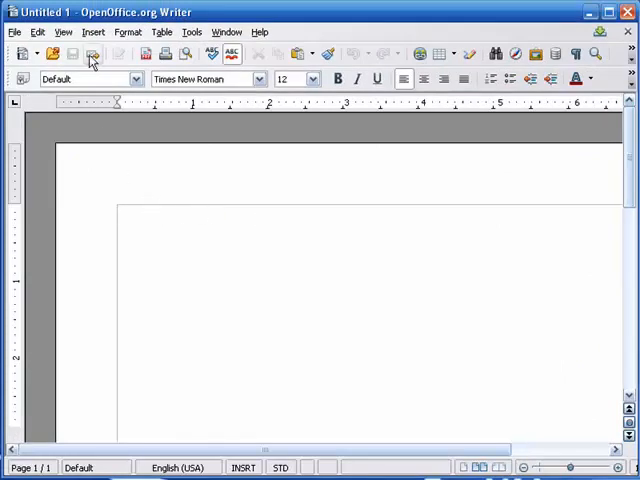
pyautogui.click(92, 32)
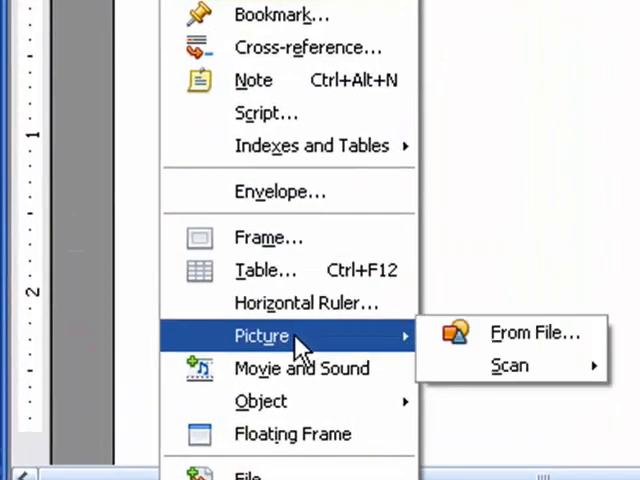
pyautogui.click(536, 332)
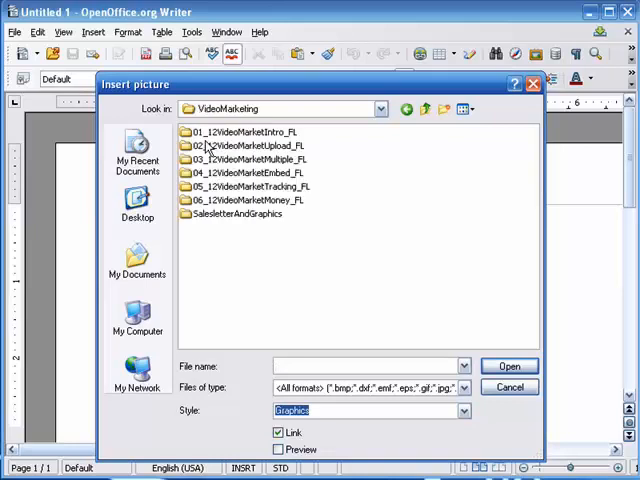
# Browse into SalesletterAndGraphics > Graphics > JPEG to reach the header images.
pyautogui.doubleClick(236, 212)
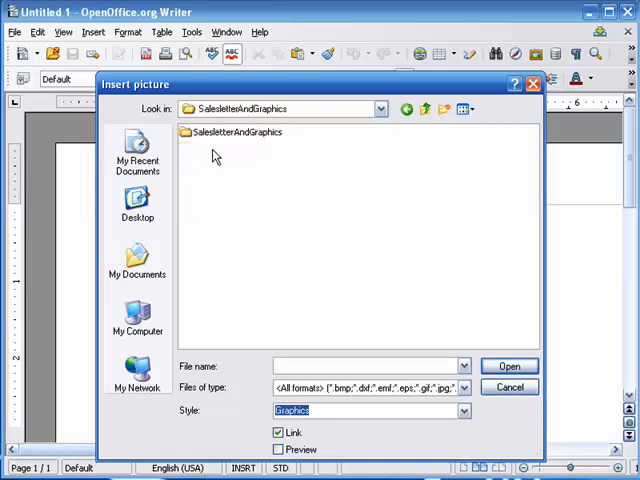
pyautogui.doubleClick(238, 132)
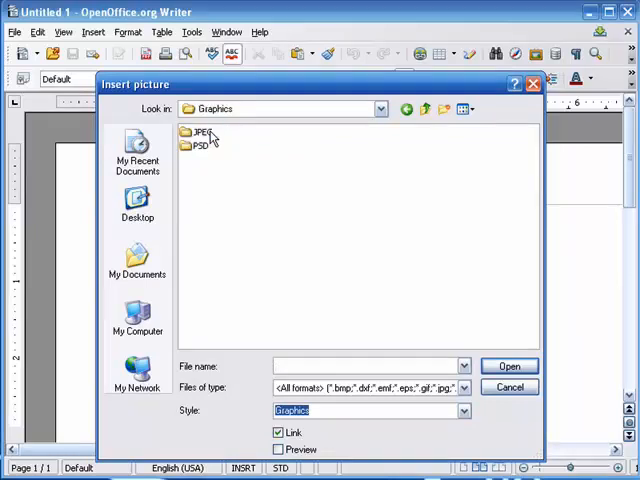
pyautogui.doubleClick(196, 132)
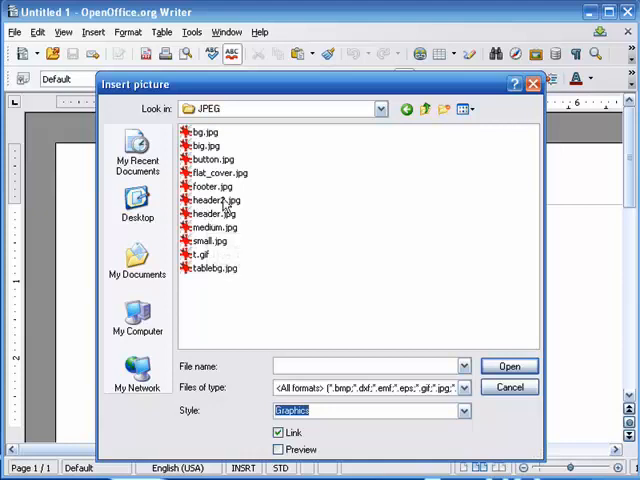
pyautogui.moveTo(220, 210)
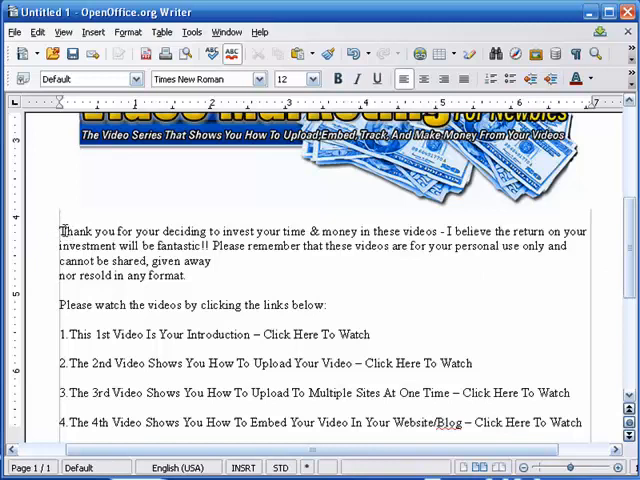
# Select the thank-you paragraph below the header image for bold, centred formatting.
pyautogui.moveTo(60, 228); pyautogui.dragTo(196, 276)
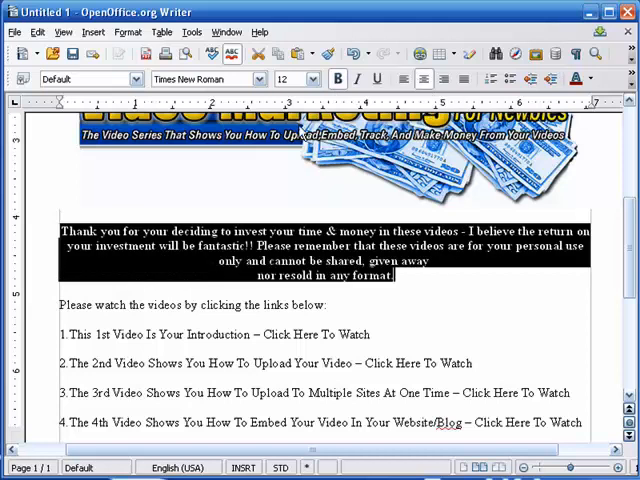
pyautogui.moveTo(292, 80)
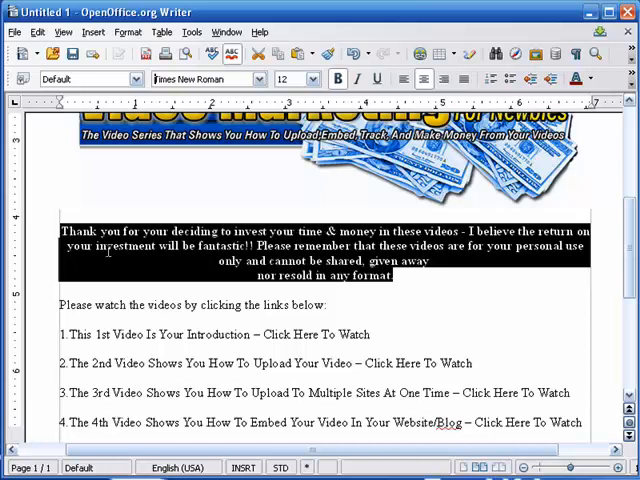
pyautogui.moveTo(226, 192)
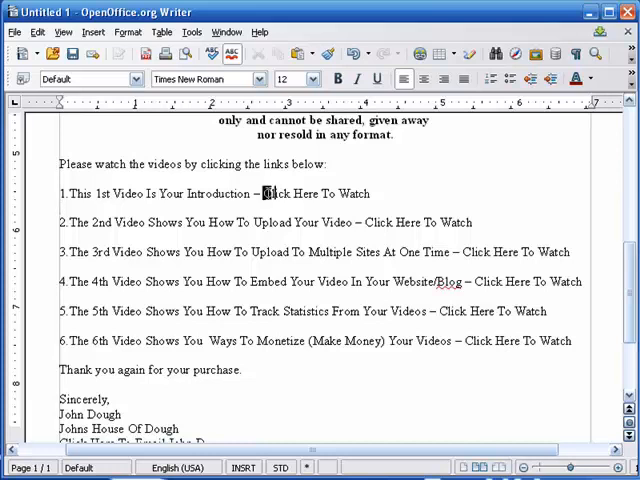
# Select the first Click Here To Watch text and start a hyperlink for it.
pyautogui.moveTo(268, 192); pyautogui.dragTo(366, 192)
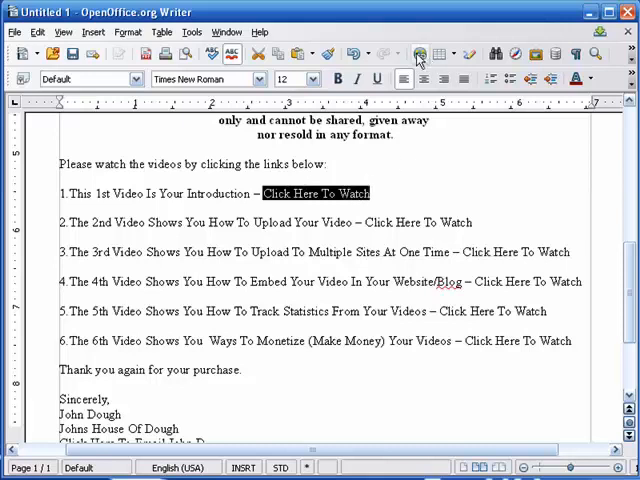
pyautogui.moveTo(420, 54)
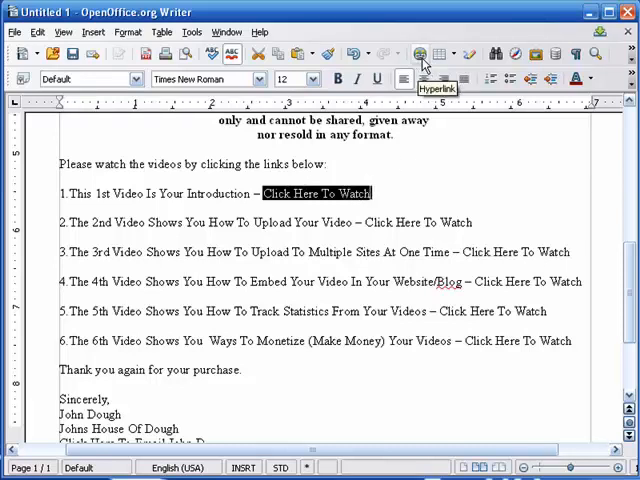
pyautogui.click(420, 54)
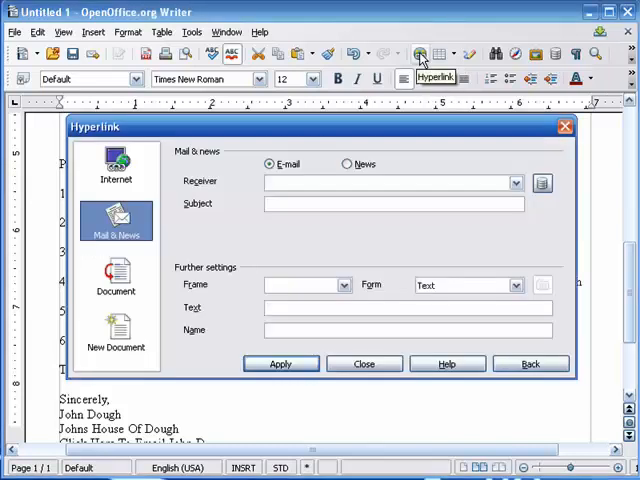
pyautogui.write('Click Here To Watch')
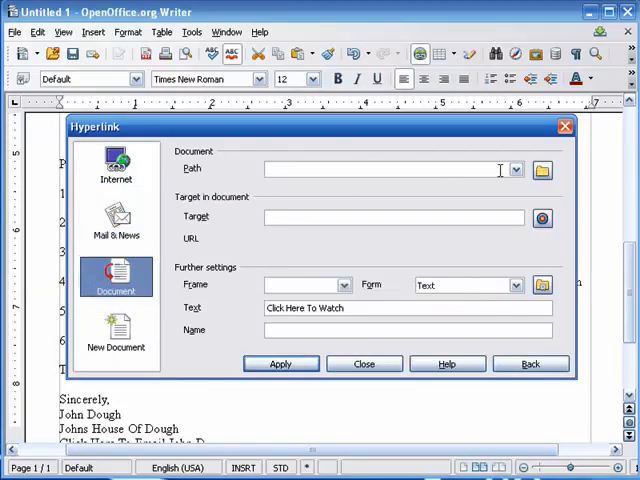
# Browse to the first video folder's index.html as the link target.
pyautogui.click(540, 168)
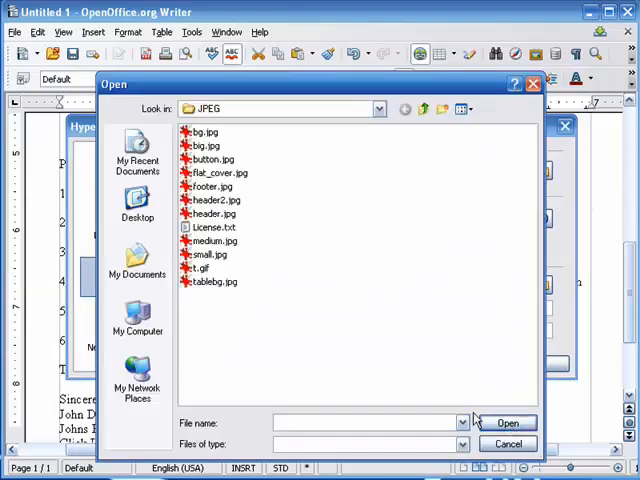
pyautogui.click(378, 108)
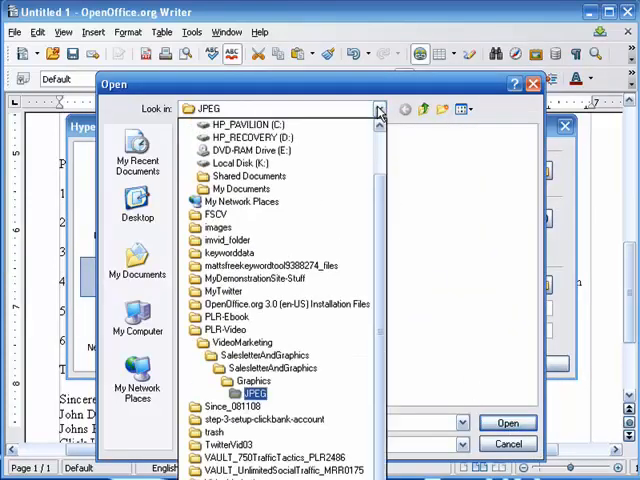
pyautogui.click(264, 356)
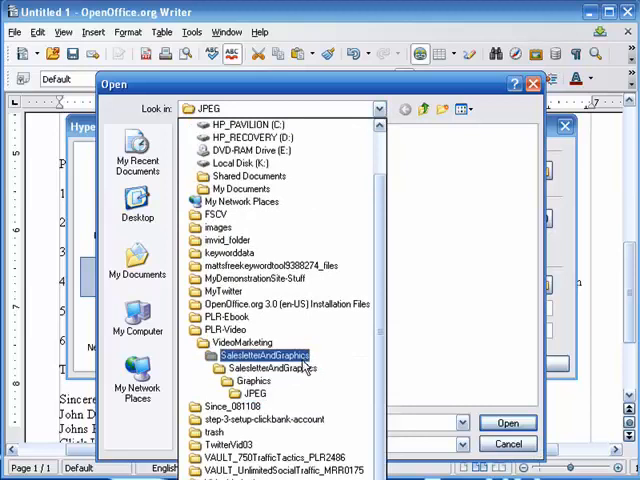
pyautogui.doubleClick(264, 356)
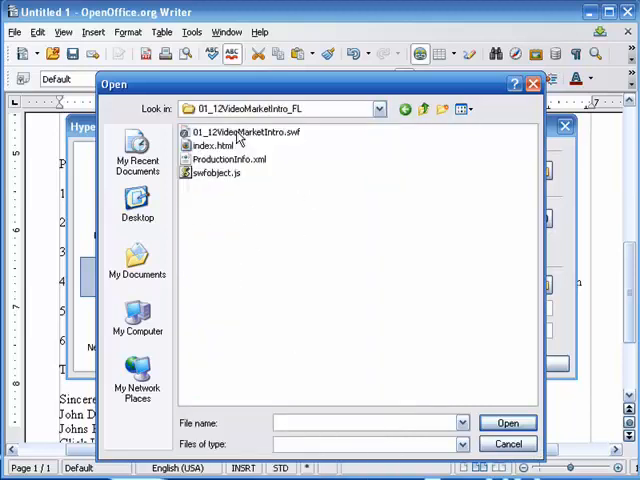
pyautogui.click(508, 422)
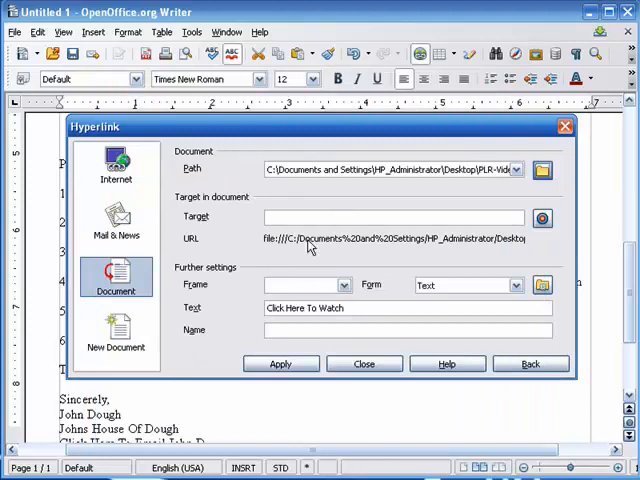
# Set the link's frame to _blank and apply it to the first watch text.
pyautogui.click(344, 284)
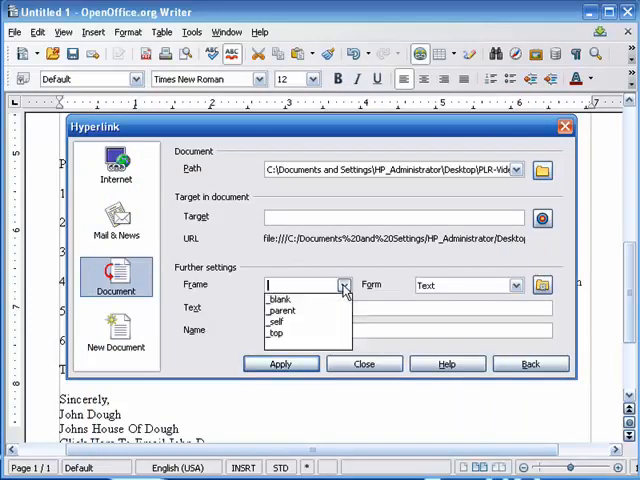
pyautogui.click(280, 300)
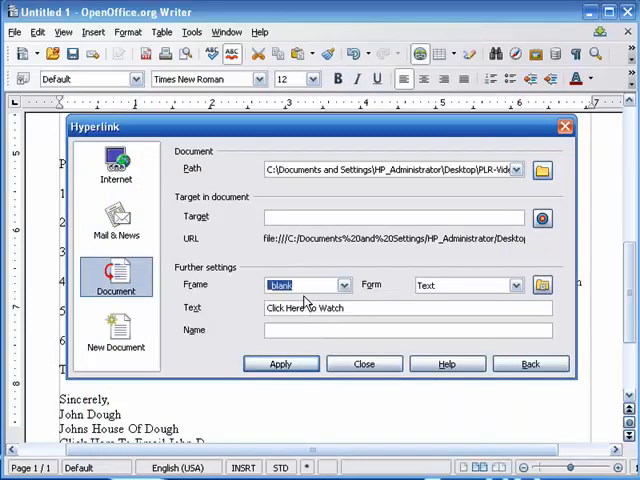
pyautogui.moveTo(388, 298)
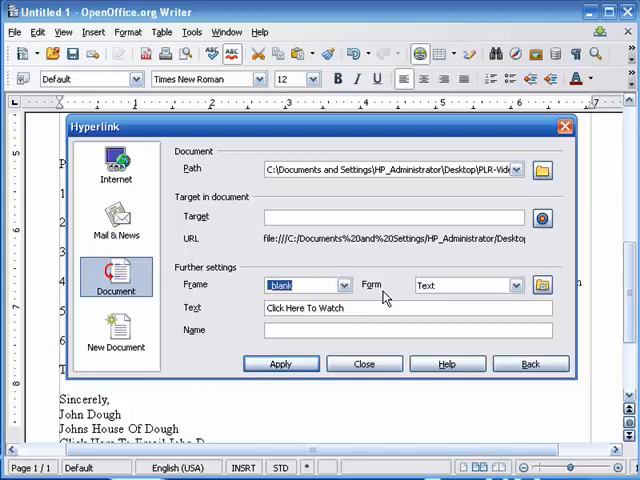
pyautogui.moveTo(224, 312)
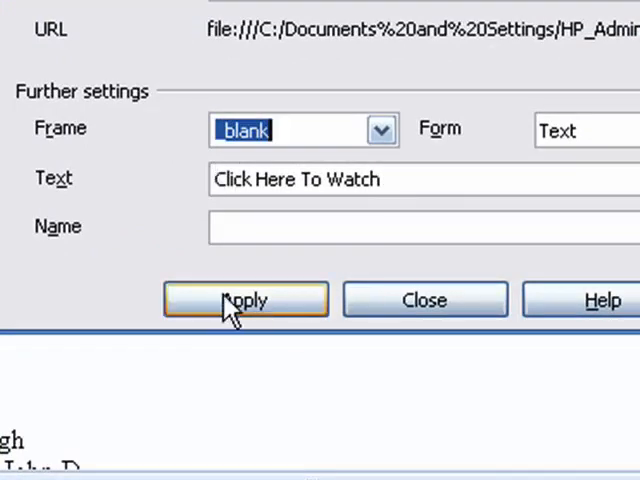
pyautogui.click(244, 300)
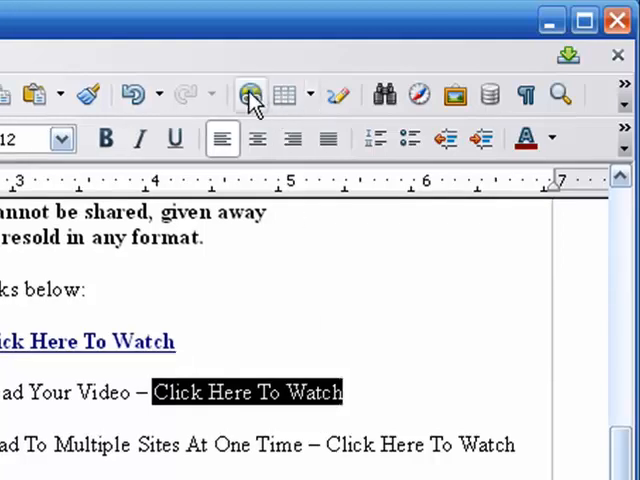
# Link the second Click Here To Watch to its video file, opening in a _blank frame.
pyautogui.click(248, 94)
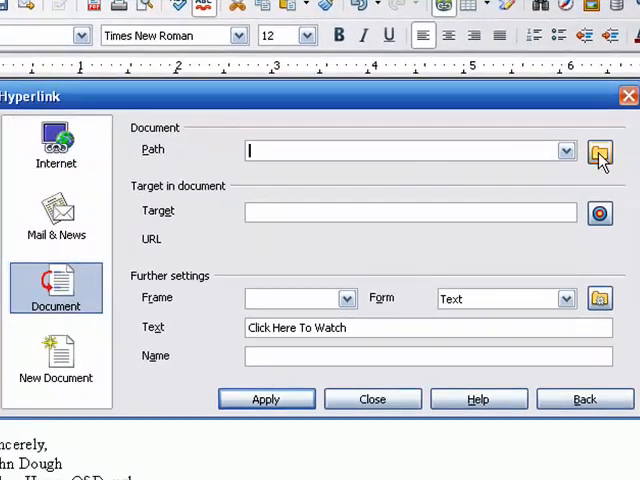
pyautogui.click(600, 156)
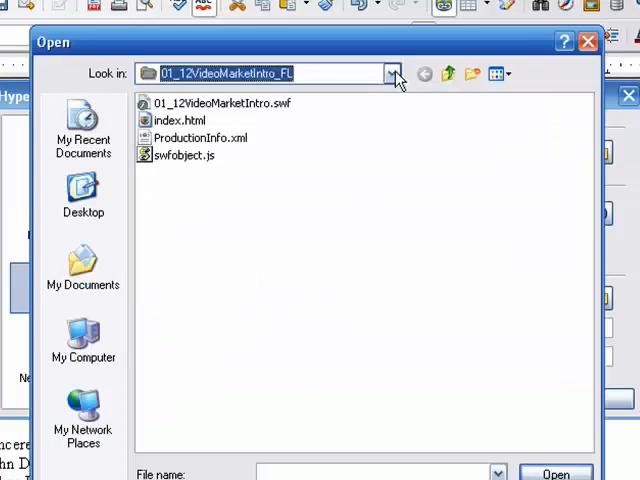
pyautogui.click(392, 72)
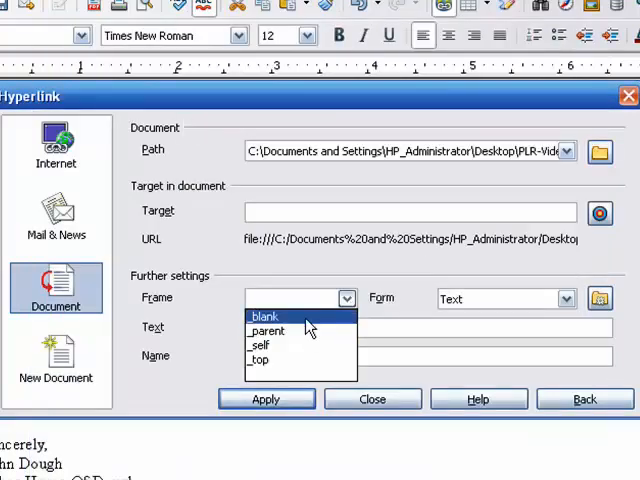
pyautogui.click(264, 316)
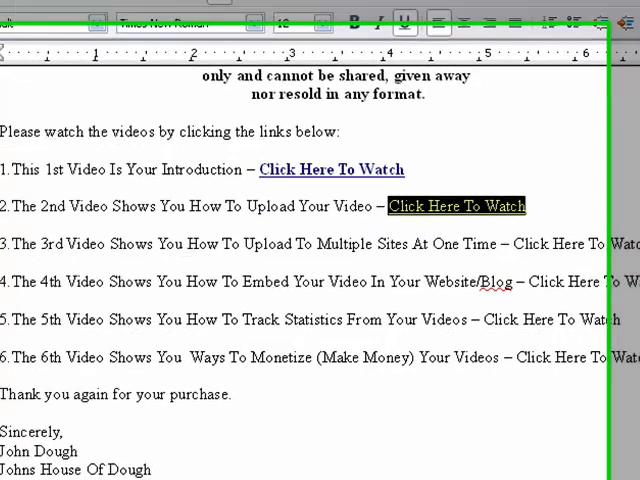
# Select Johns House Of Dough under the signature and start an Internet web hyperlink.
pyautogui.scroll(-3)
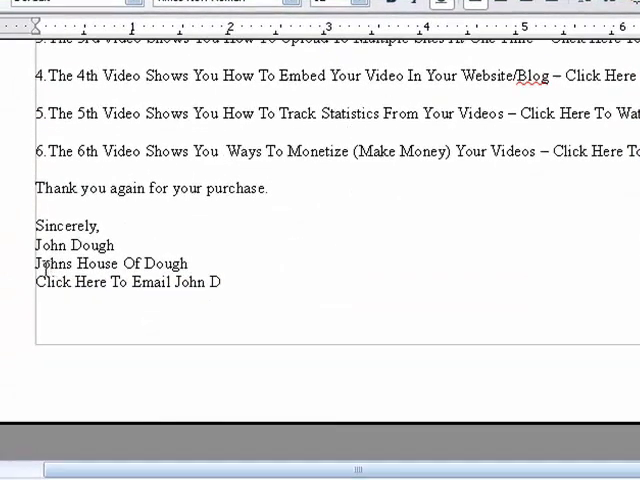
pyautogui.doubleClick(52, 264)
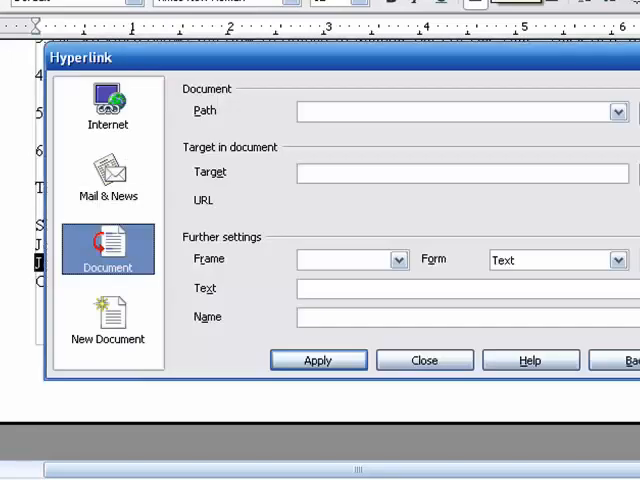
pyautogui.write('Johns House Of Dough')
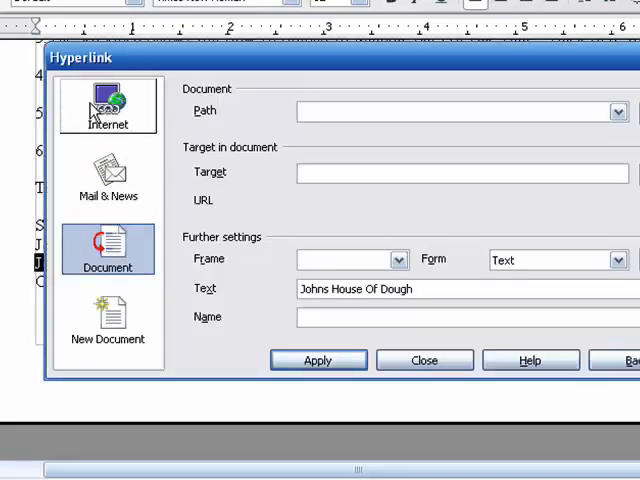
pyautogui.click(108, 104)
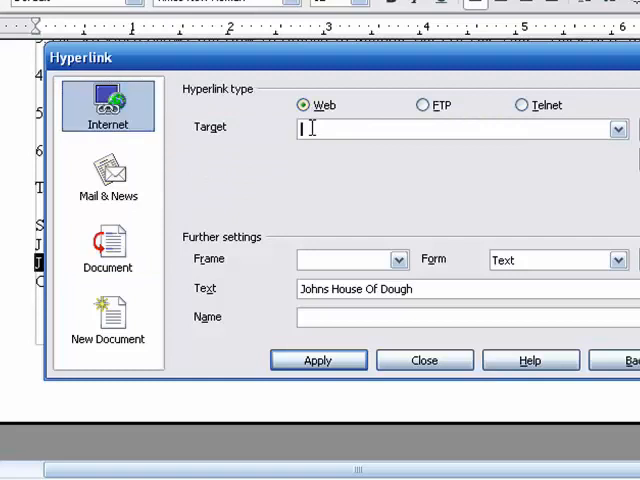
pyautogui.write('http')
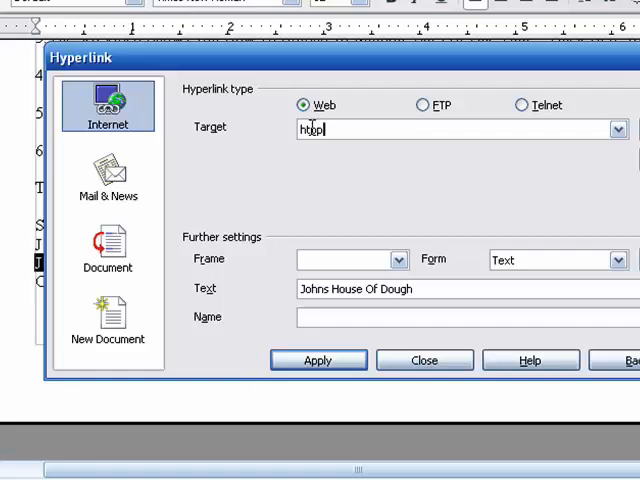
pyautogui.write('://')
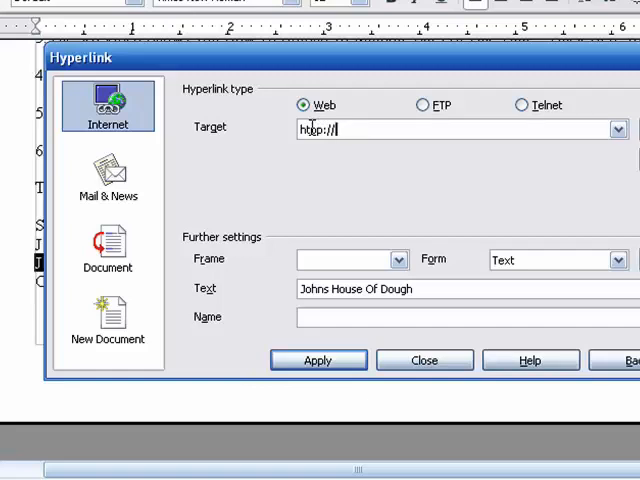
pyautogui.write('yourdomain.com')
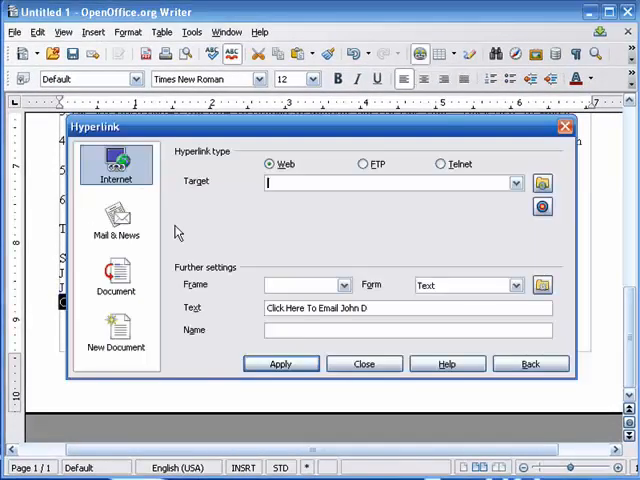
pyautogui.click(116, 216)
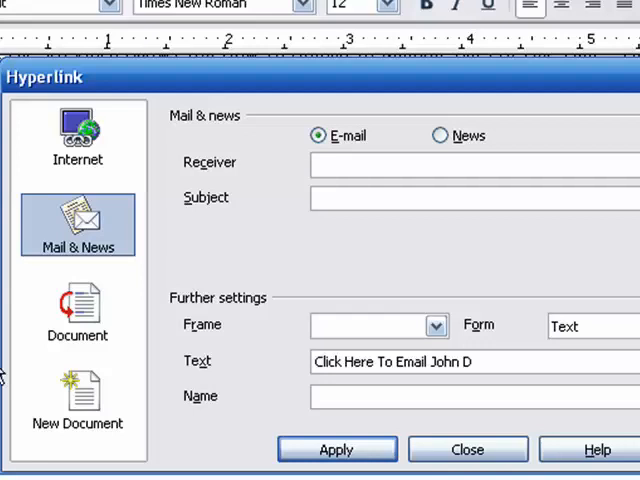
pyautogui.write('john@your')
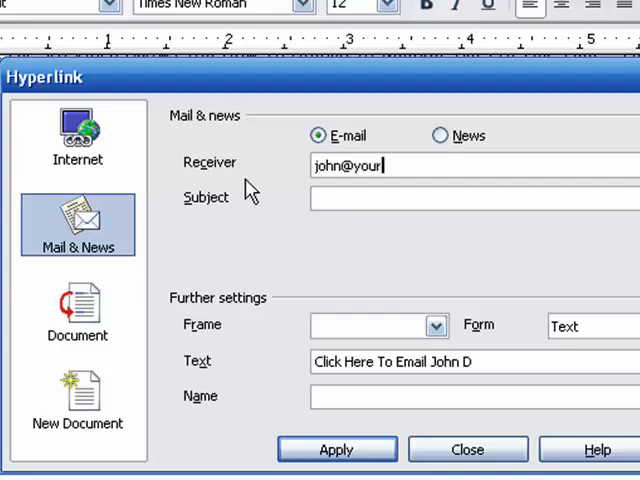
pyautogui.write('doamin')
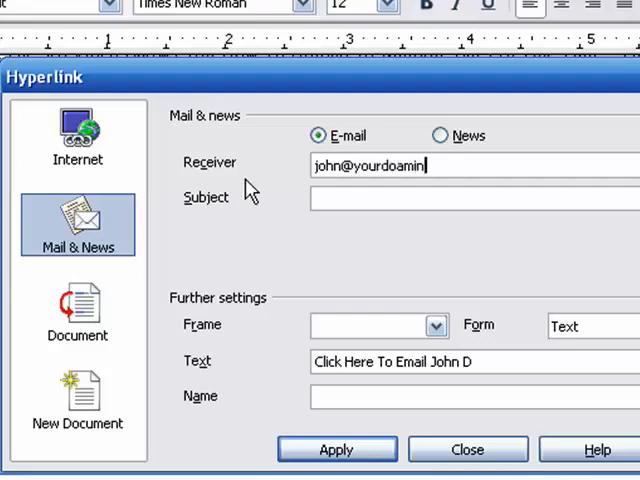
pyautogui.write('.com')
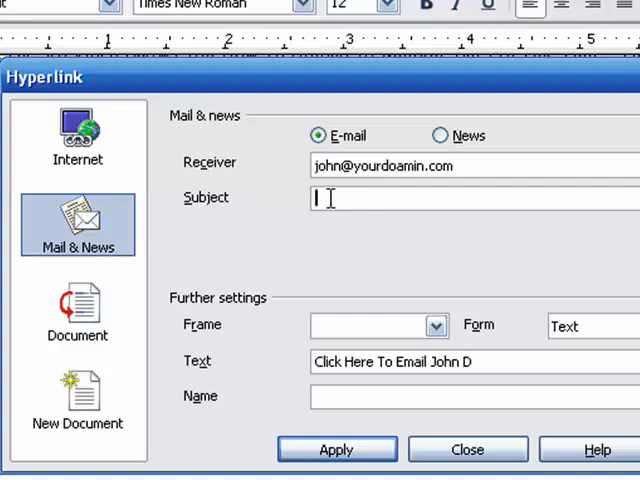
pyautogui.moveTo(304, 264)
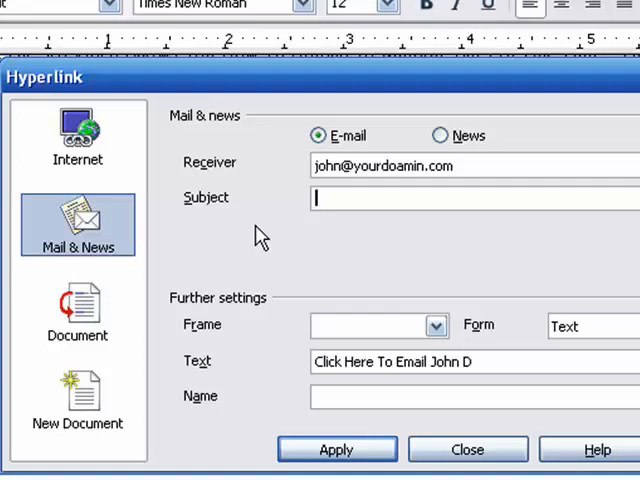
pyautogui.moveTo(304, 252)
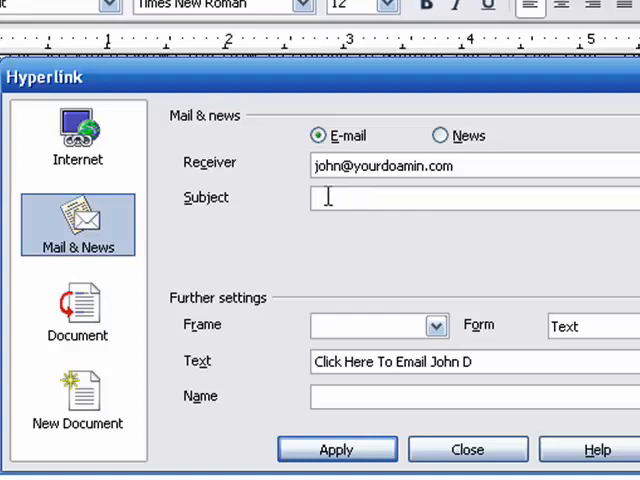
pyautogui.write('I')
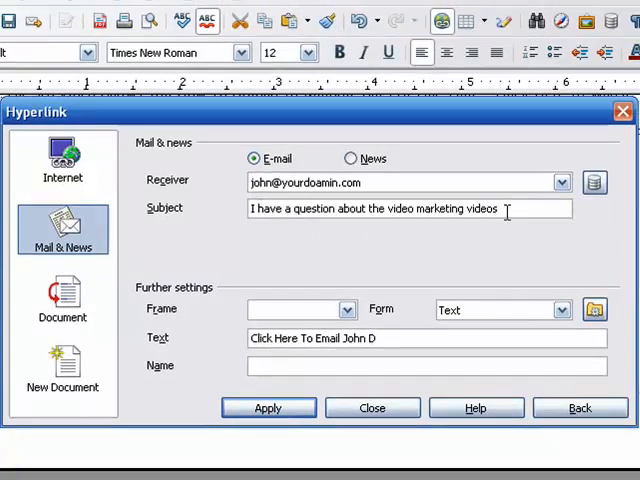
pyautogui.moveTo(328, 252)
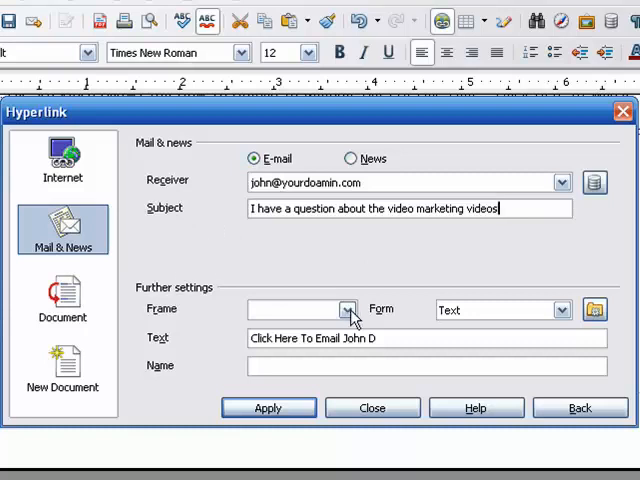
# Choose the frame target and apply the mailto link to Click Here To Email John D.
pyautogui.click(348, 308)
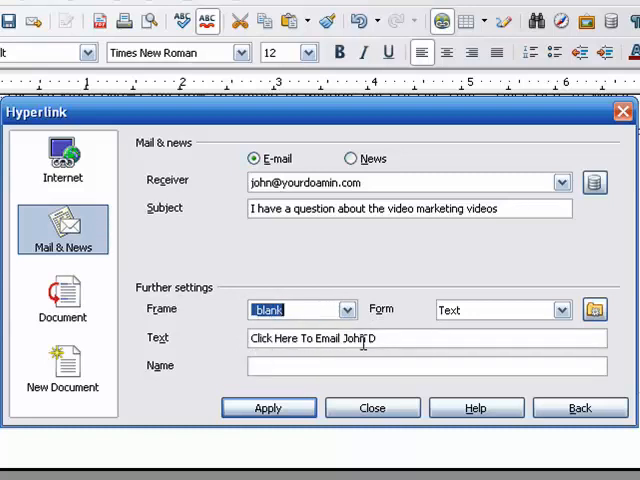
pyautogui.click(268, 408)
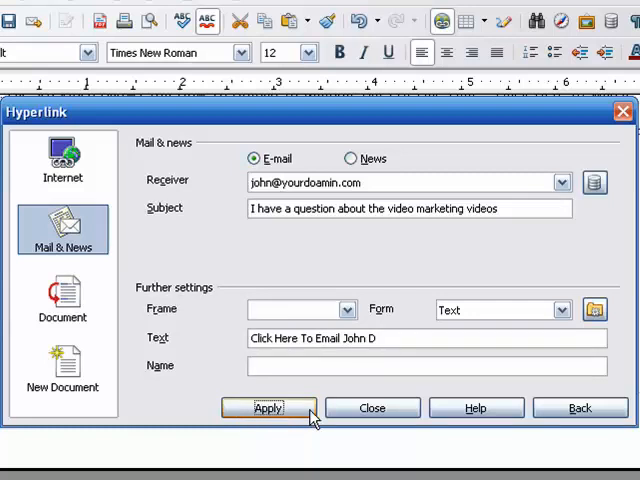
pyautogui.click(268, 408)
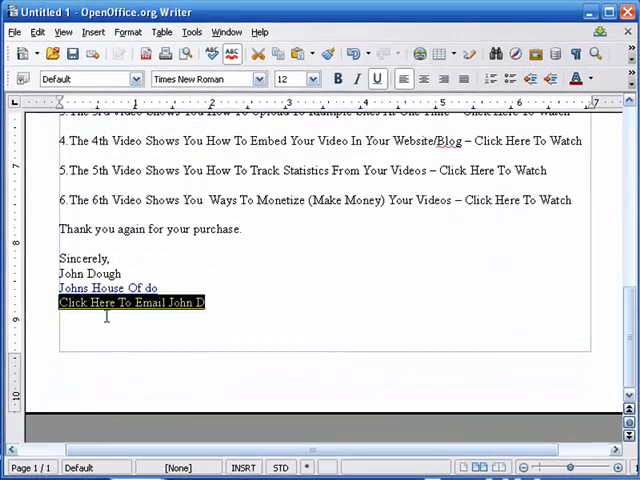
pyautogui.moveTo(436, 320)
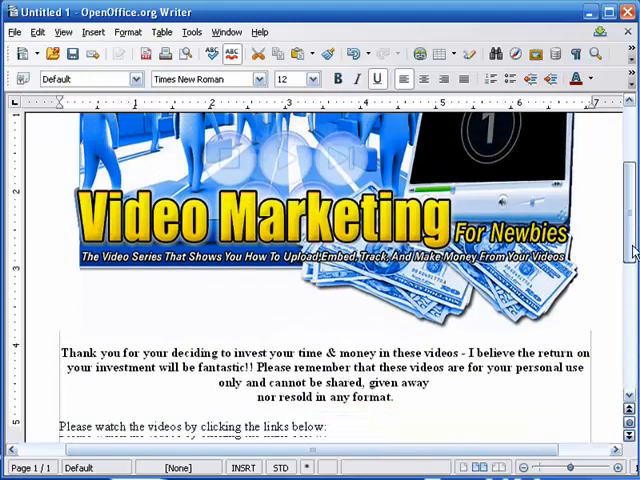
# Review the finished letter down to the email link and bring up the File commands.
pyautogui.scroll(-3)
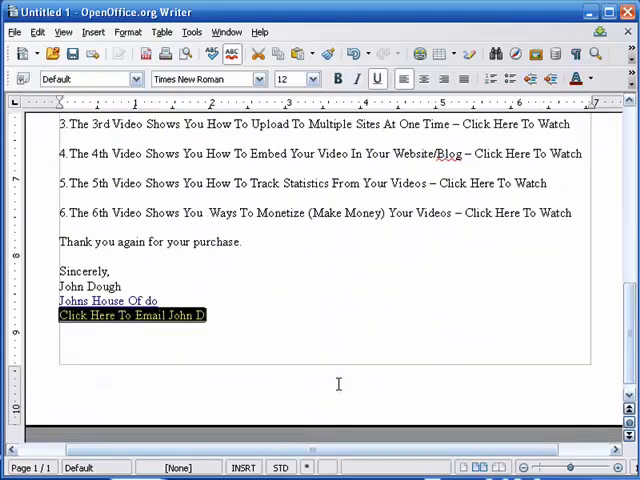
pyautogui.moveTo(298, 354)
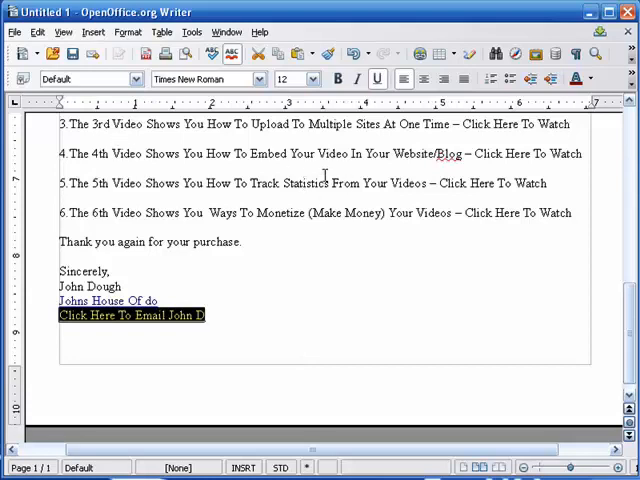
pyautogui.moveTo(144, 54)
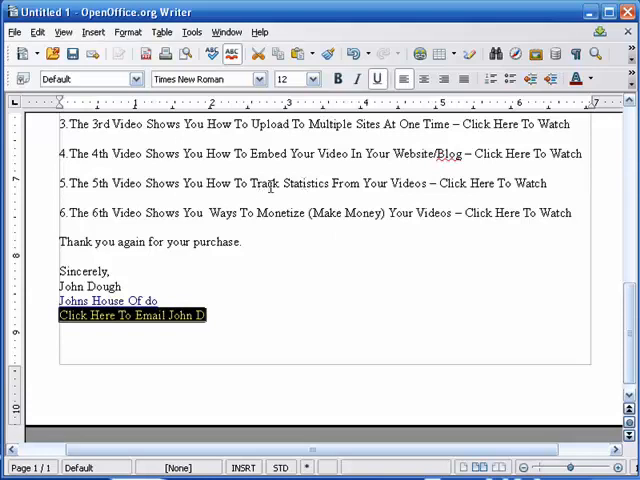
pyautogui.click(14, 32)
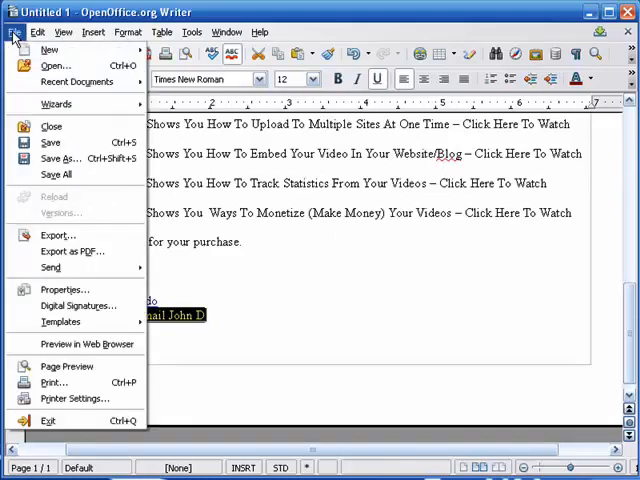
# Export as PDF with Restrict permissions on, a permission password confirmed, and proceed to Export.
pyautogui.click(70, 250)
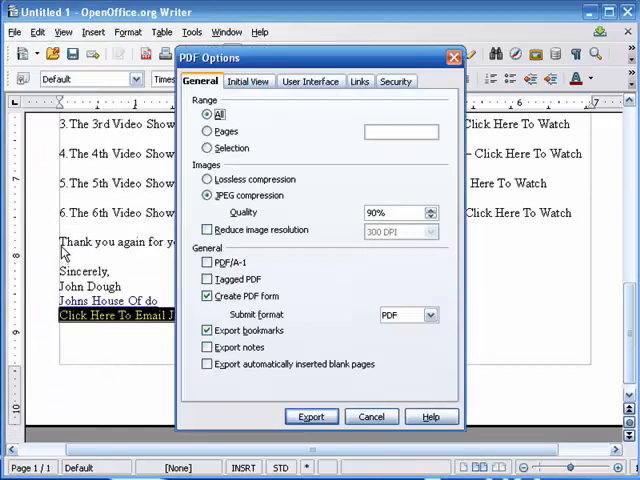
pyautogui.moveTo(312, 226)
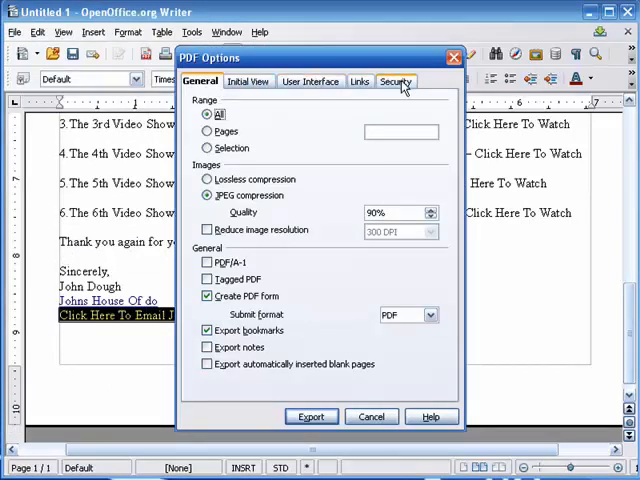
pyautogui.click(396, 80)
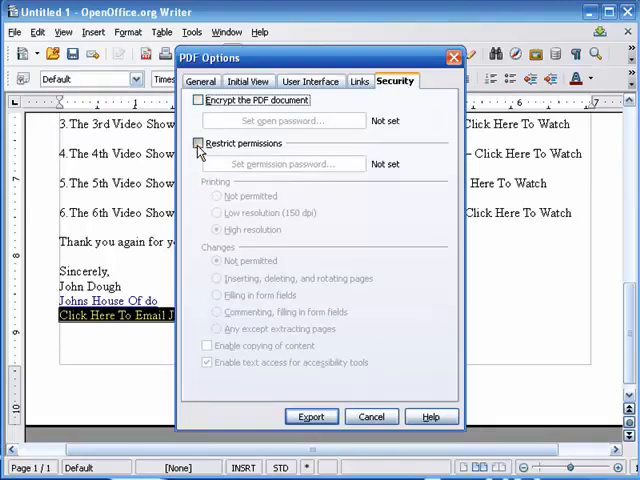
pyautogui.click(198, 144)
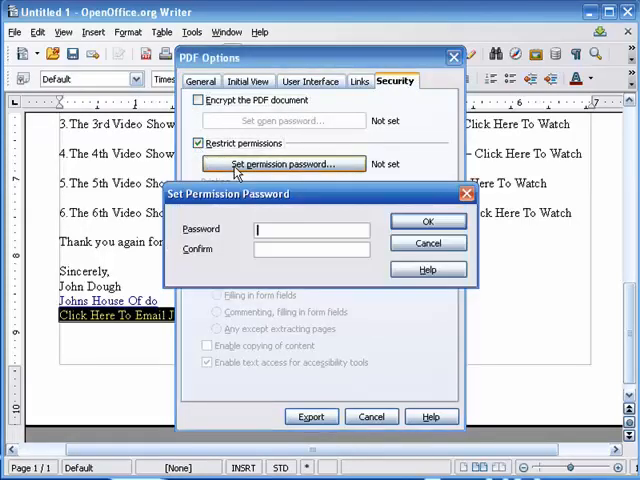
pyautogui.write('*')
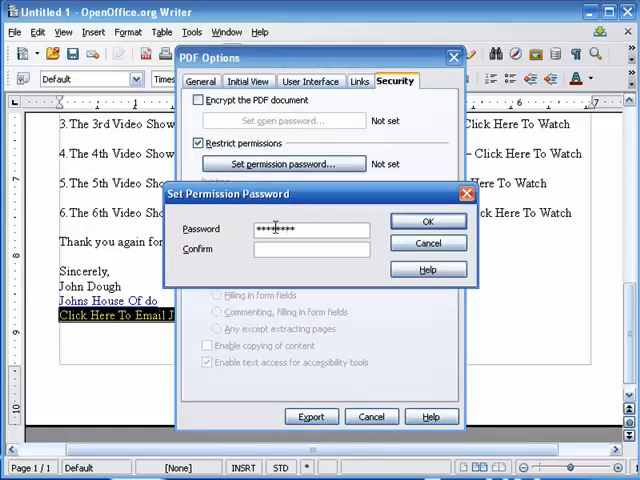
pyautogui.write('********')
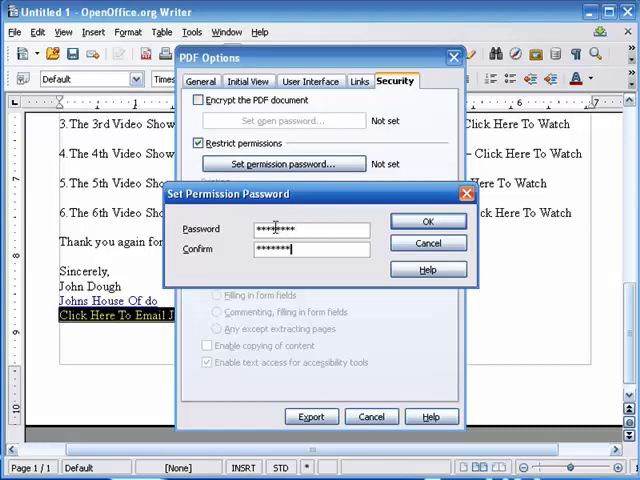
pyautogui.click(428, 220)
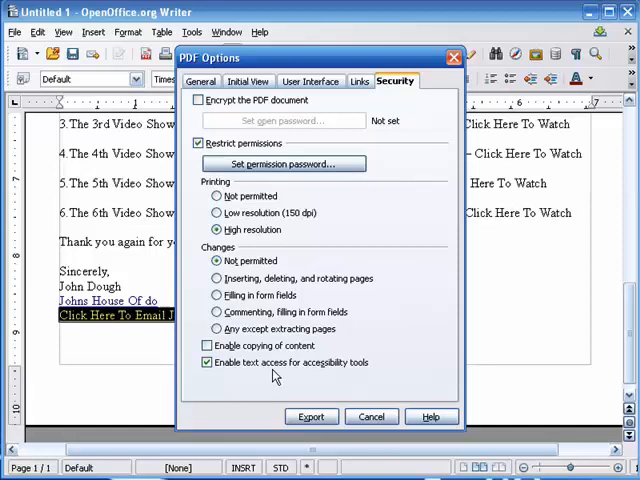
pyautogui.moveTo(516, 324)
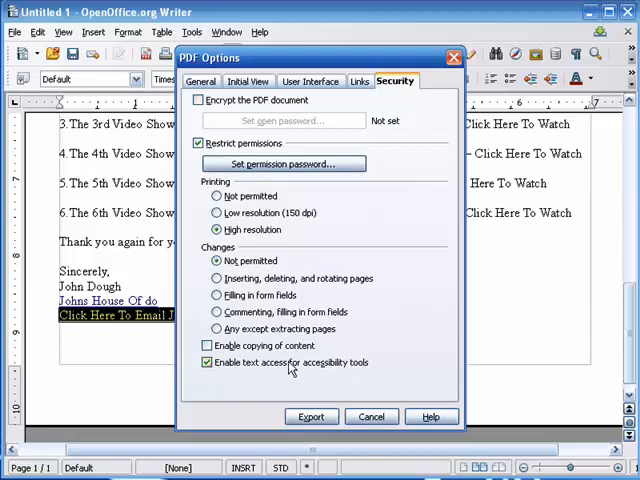
pyautogui.click(312, 416)
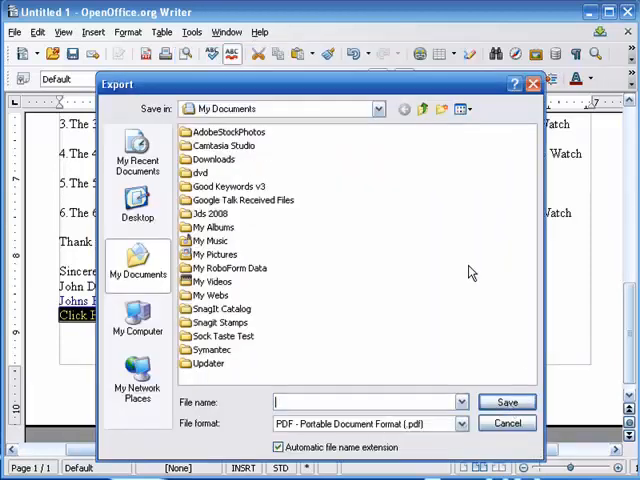
# Save the PDF as WatchVideosHere in the VideoMarketing folder.
pyautogui.click(378, 108)
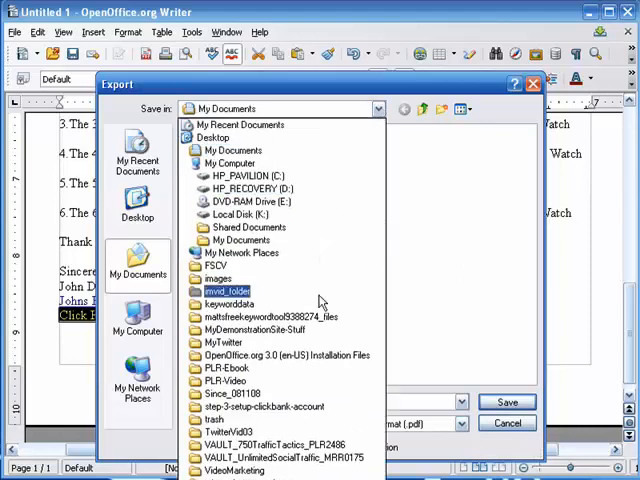
pyautogui.doubleClick(226, 468)
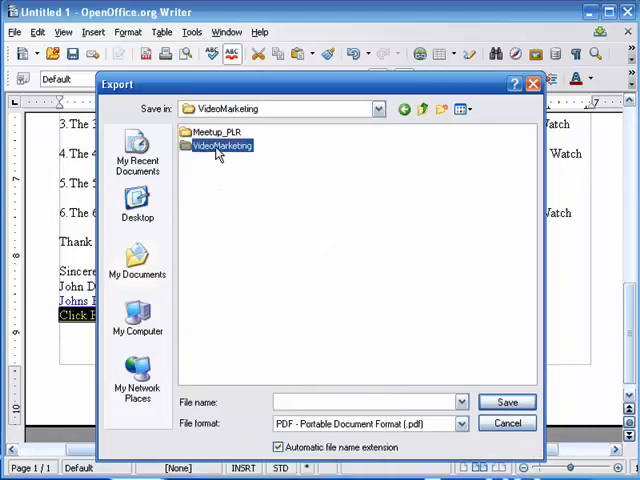
pyautogui.doubleClick(220, 146)
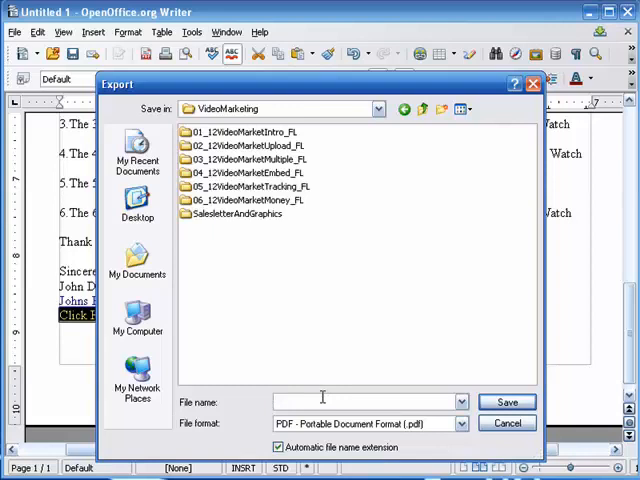
pyautogui.write('W')
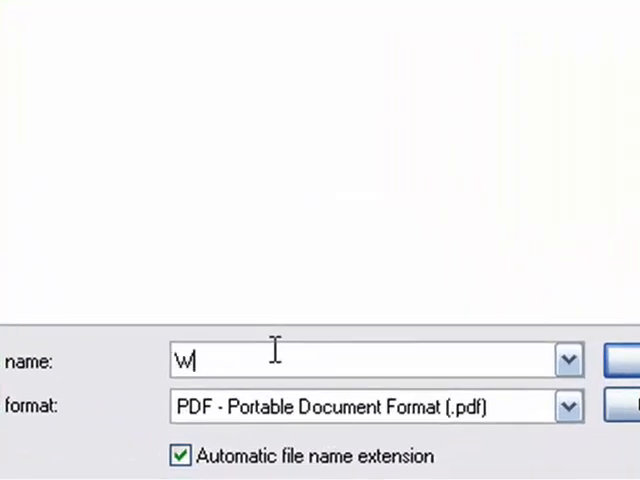
pyautogui.write('atchVideosHere')
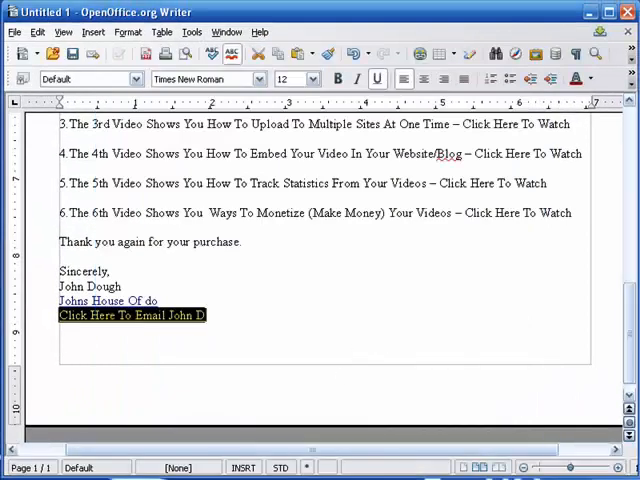
pyautogui.moveTo(356, 324)
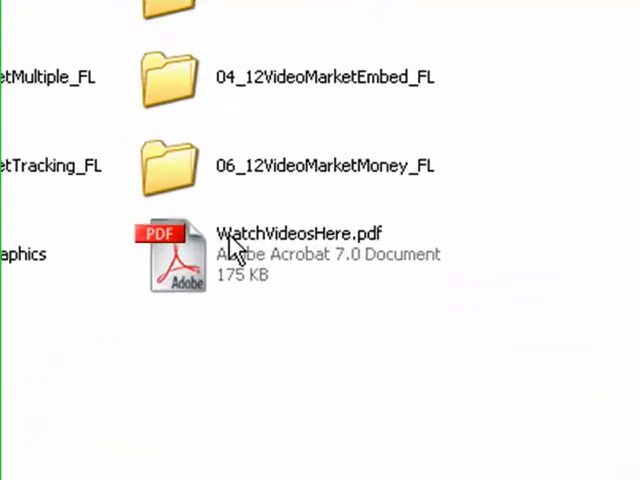
pyautogui.moveTo(282, 312)
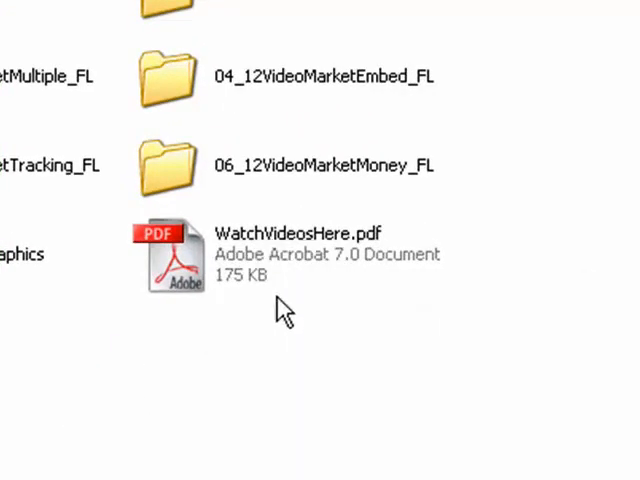
pyautogui.moveTo(248, 262)
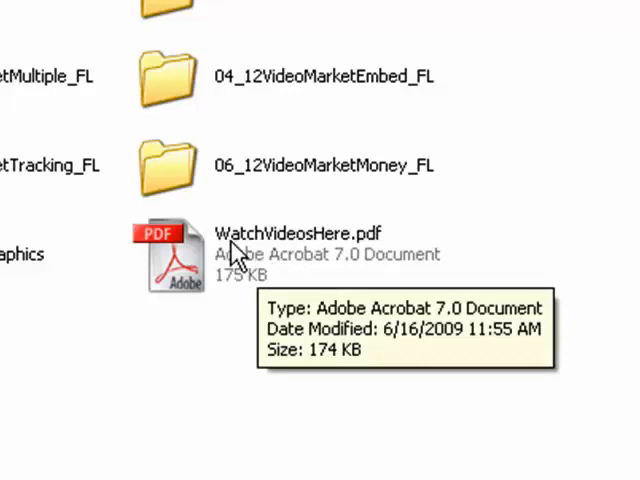
# Open the new WatchVideosHere.pdf from the VideoMarketing folder.
pyautogui.doubleClick(184, 254)
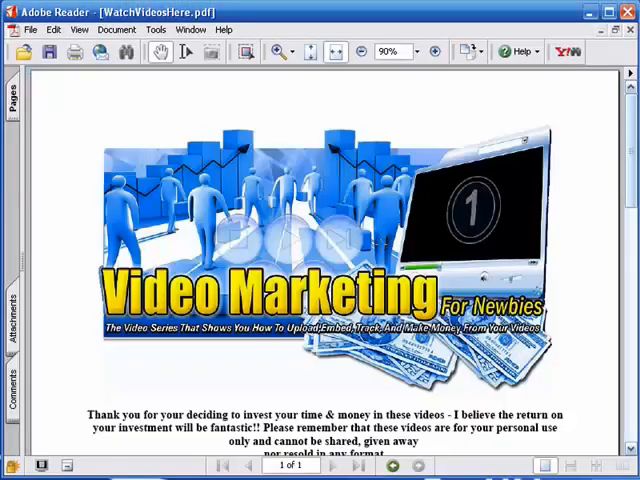
# Scroll the PDF down past the thank-you text to the numbered watch links.
pyautogui.scroll(-3)
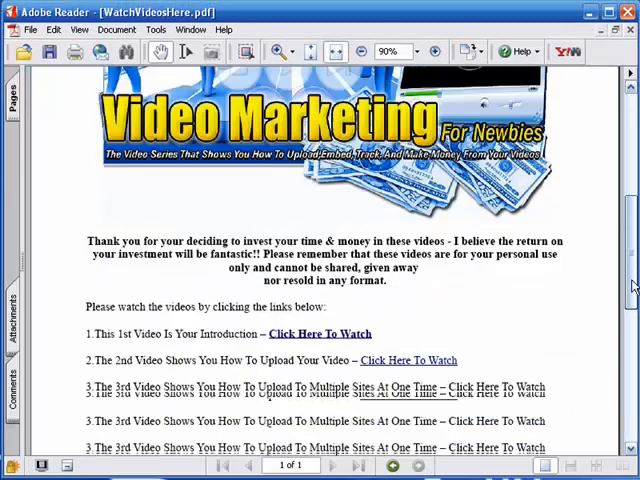
pyautogui.scroll(-3)
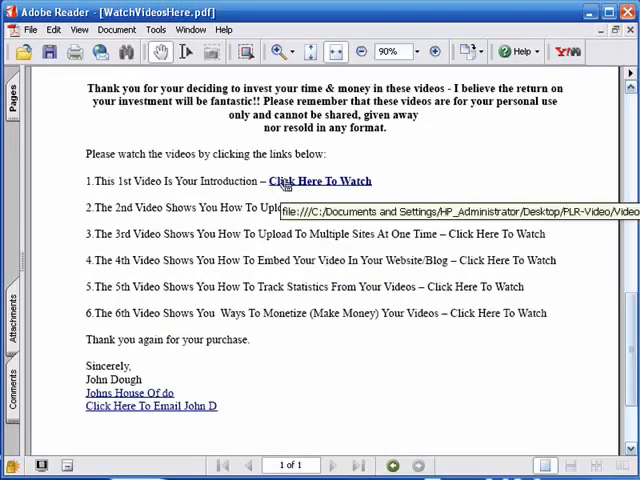
pyautogui.moveTo(118, 182)
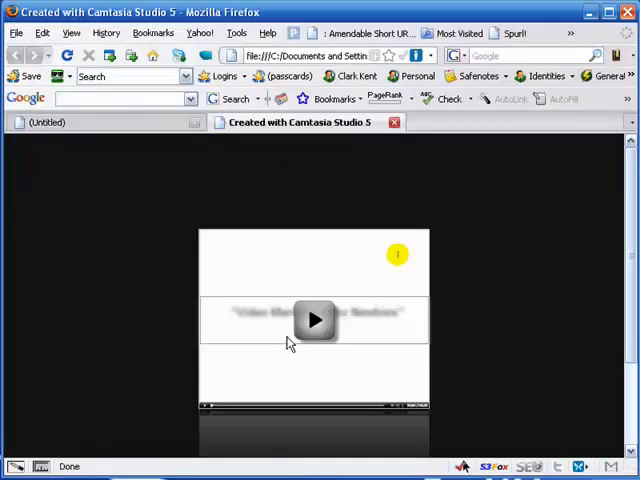
# Play the intro video in Firefox, then close its tab.
pyautogui.click(316, 320)
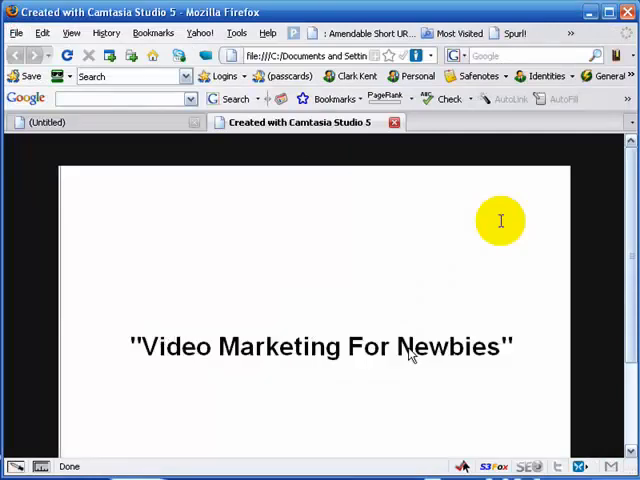
pyautogui.click(394, 122)
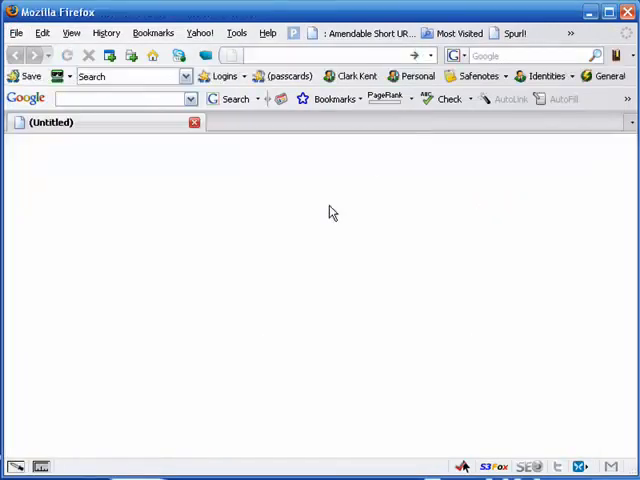
pyautogui.moveTo(308, 242)
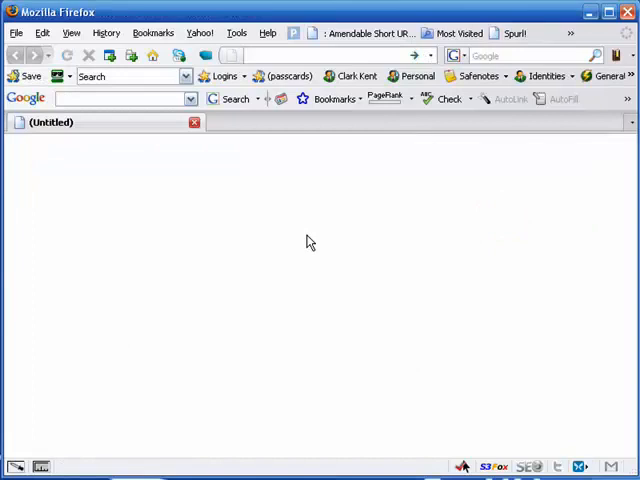